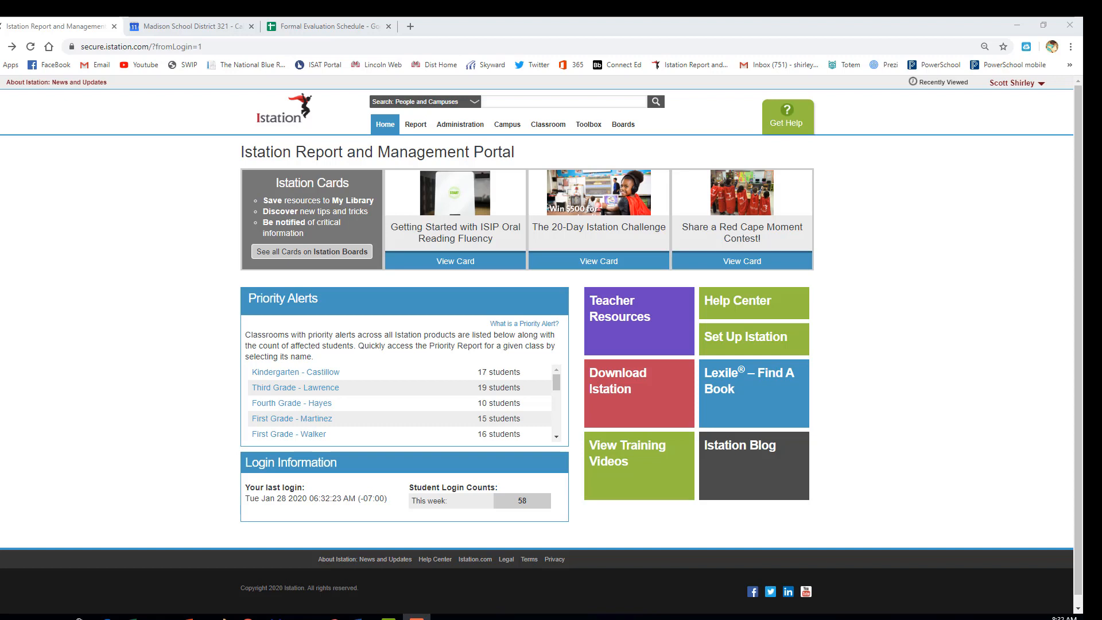
mouse_move(459, 124)
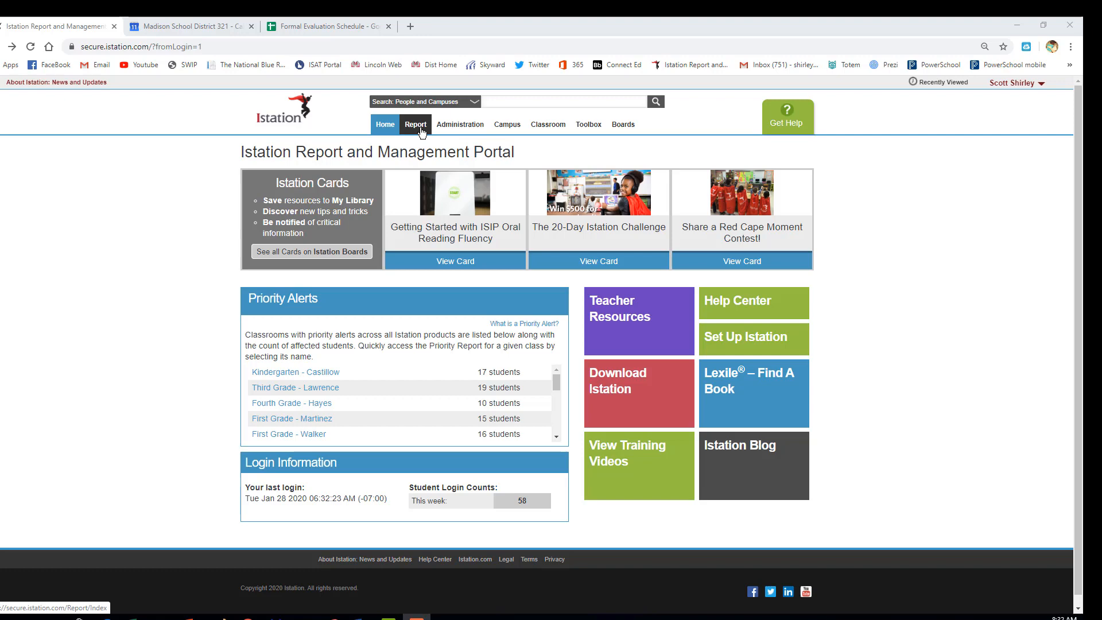
Select the Skill Growth By Tier report under Reports for ISIP Reading
left_click(416, 124)
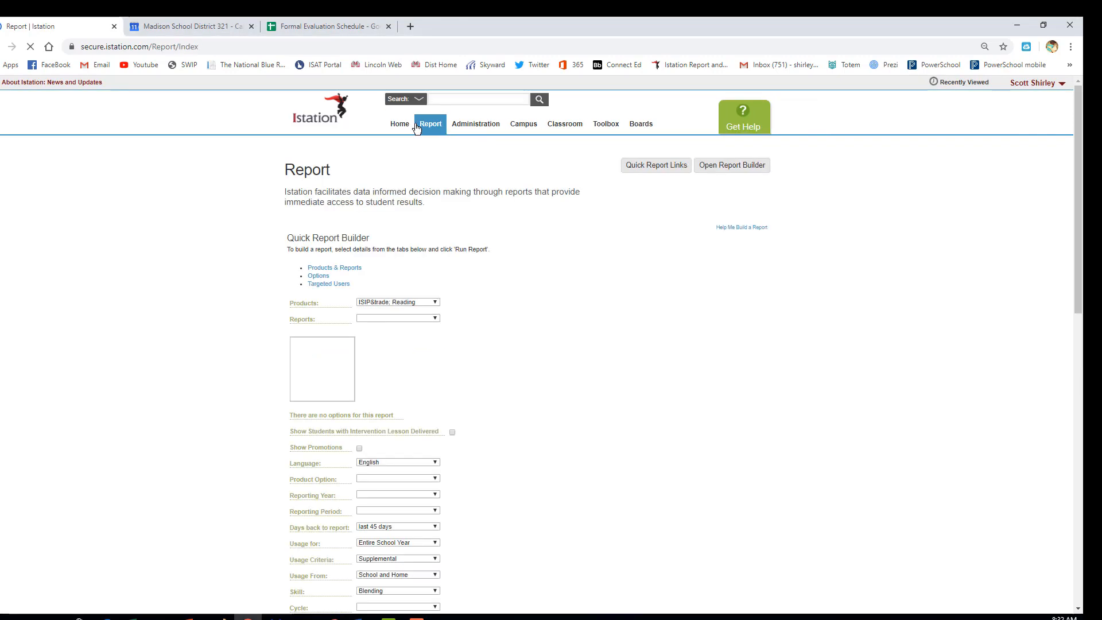
left_click(731, 164)
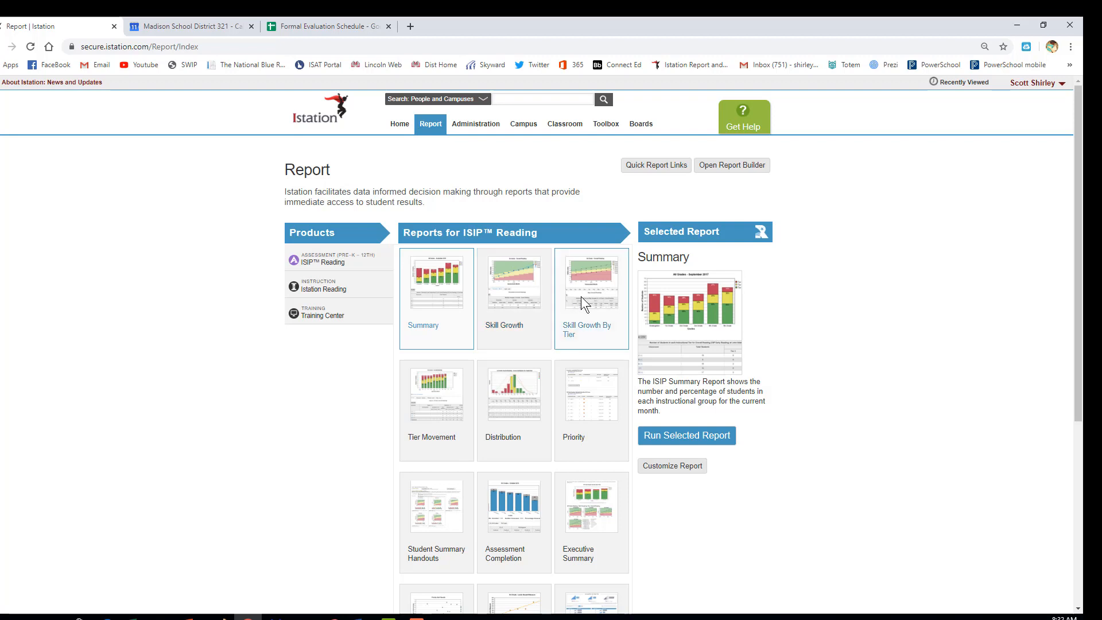
mouse_move(587, 302)
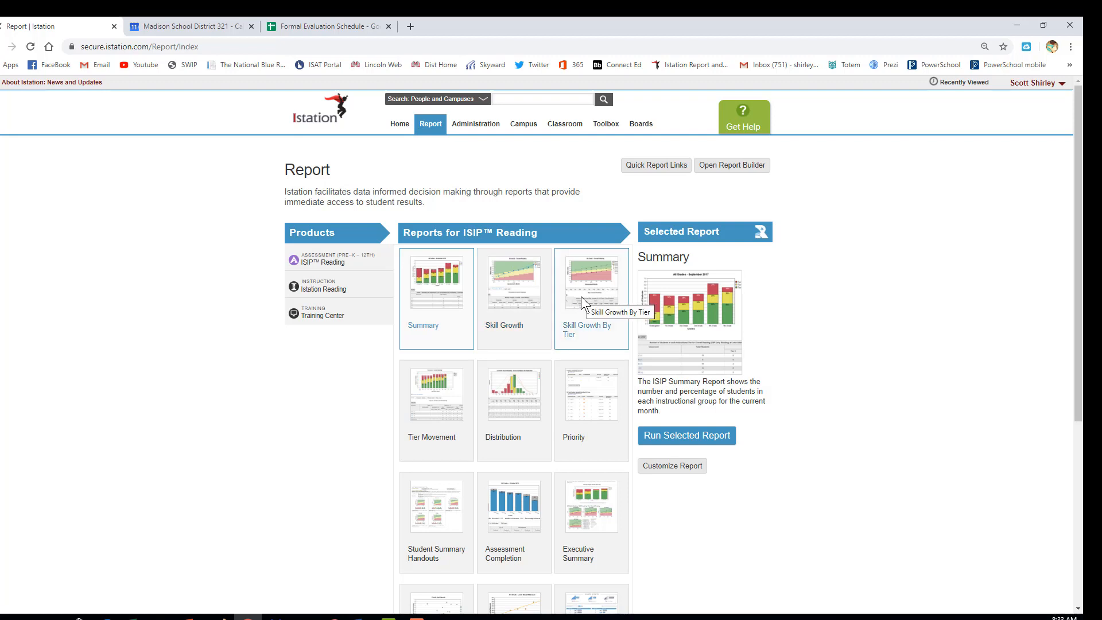
left_click(592, 288)
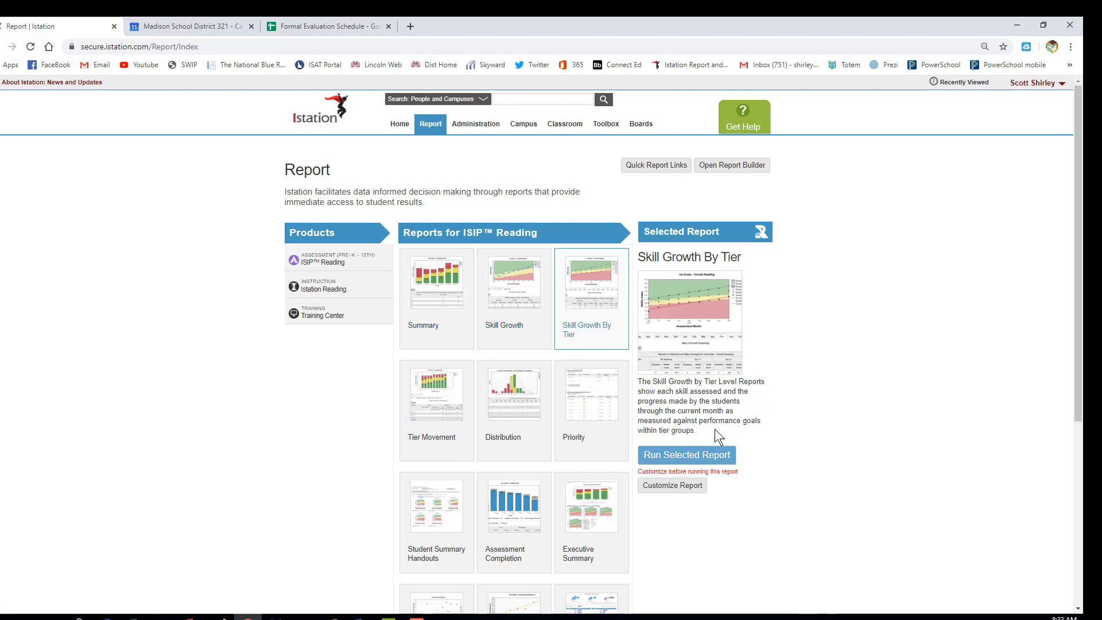
mouse_move(673, 414)
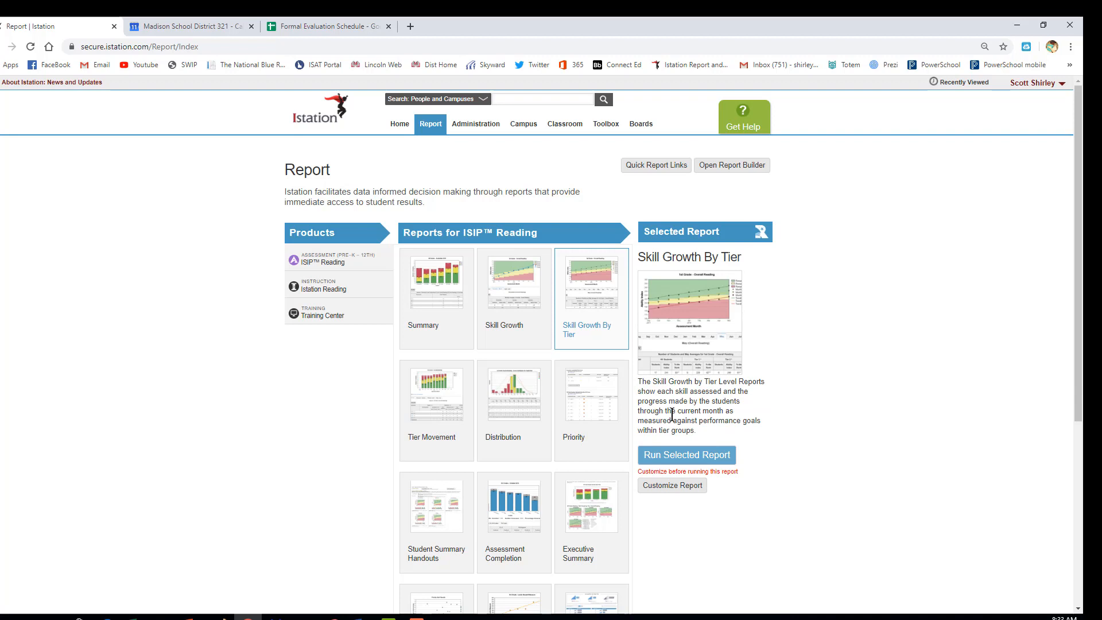
mouse_move(667, 496)
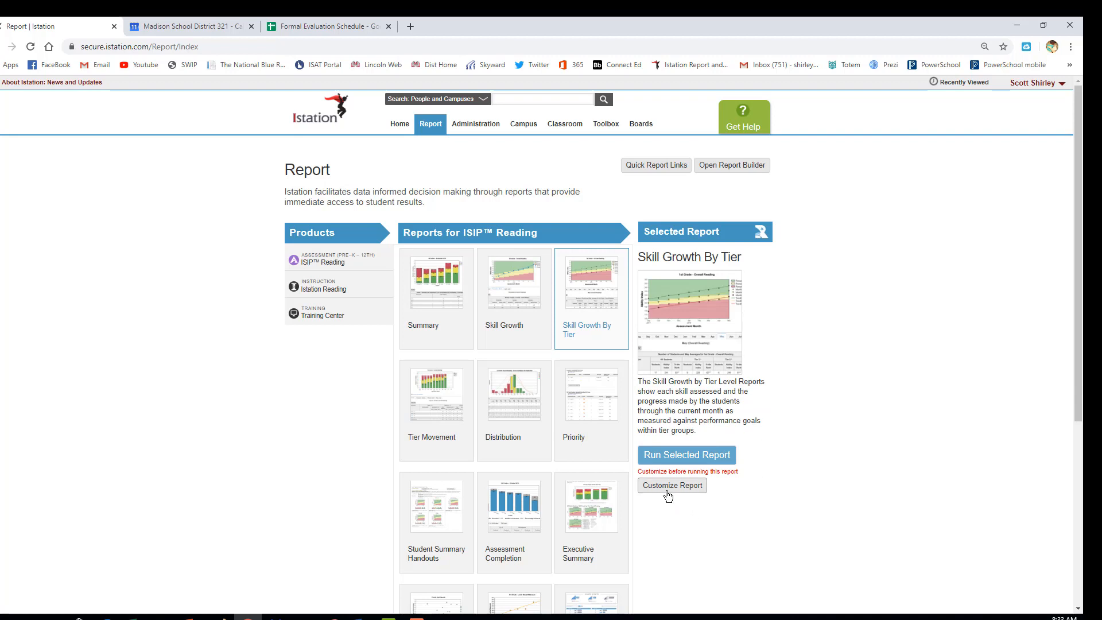
Customize the report to Spelling / Word Analysis skill for 4th Grade
left_click(671, 486)
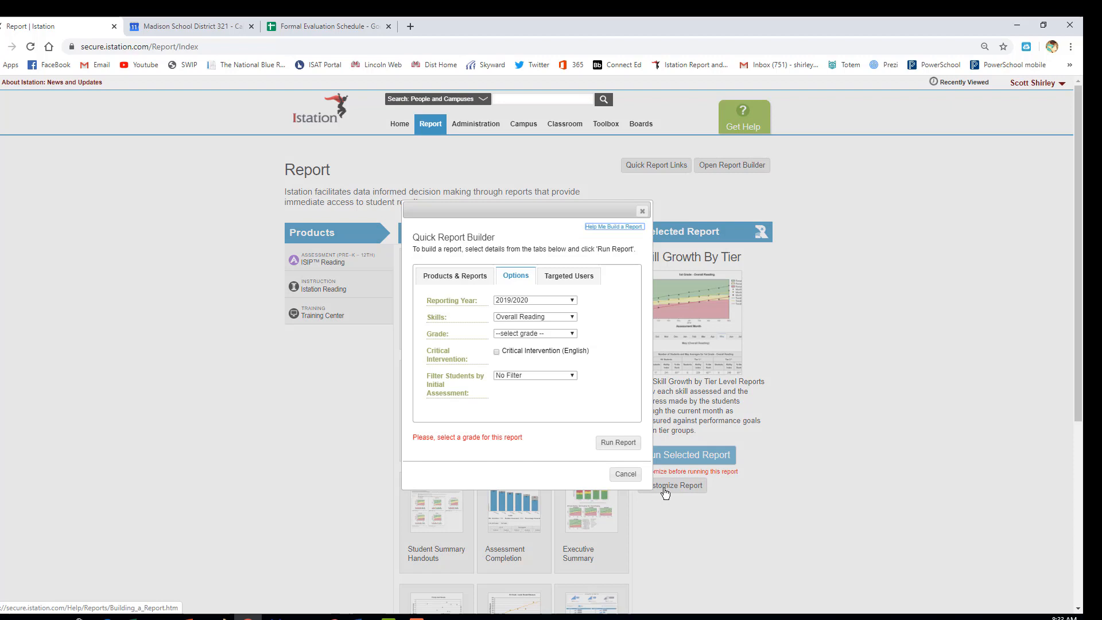
mouse_move(496, 302)
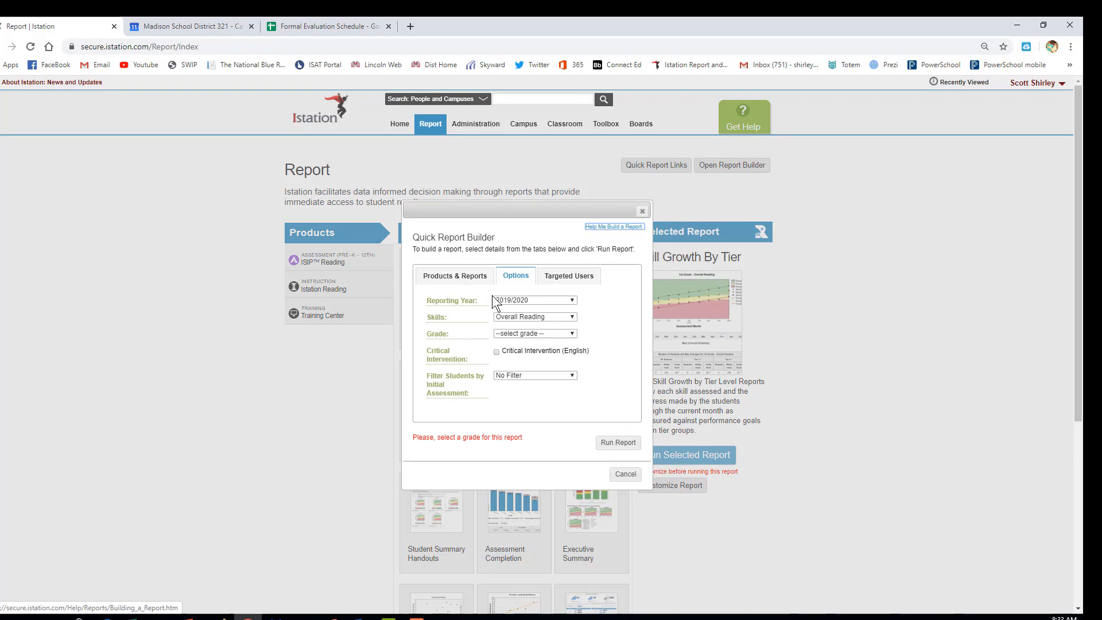
mouse_move(519, 311)
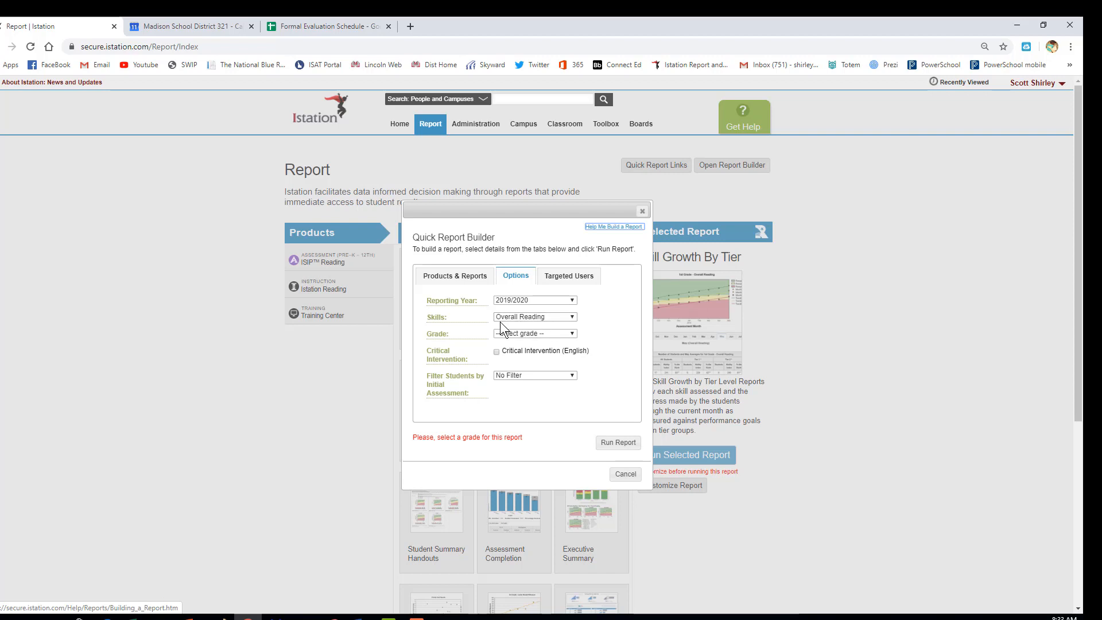
mouse_move(541, 333)
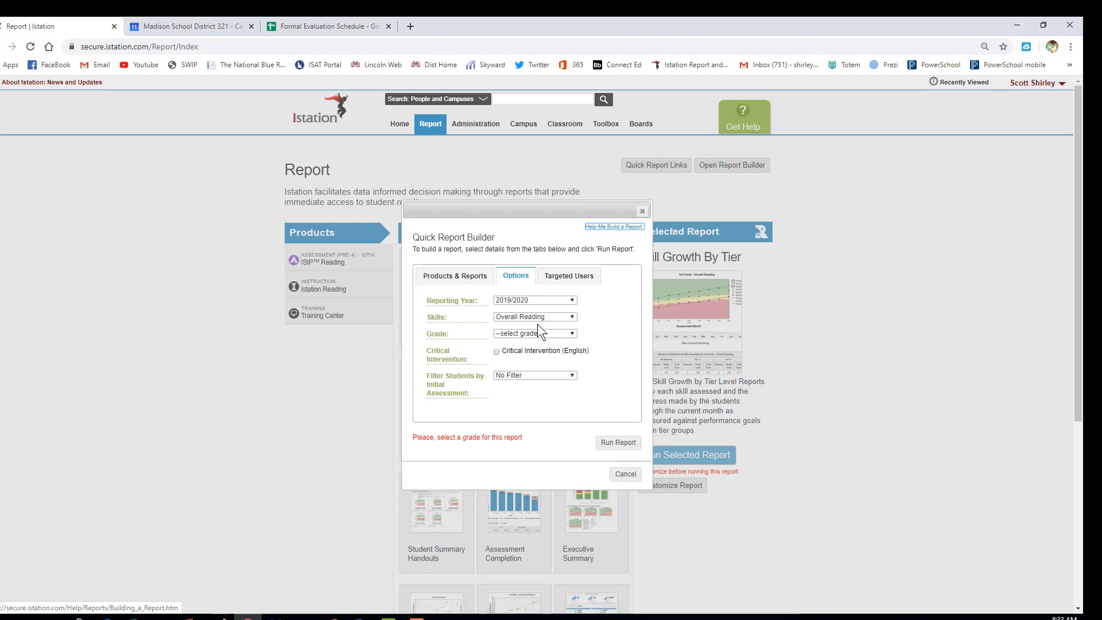
left_click(534, 317)
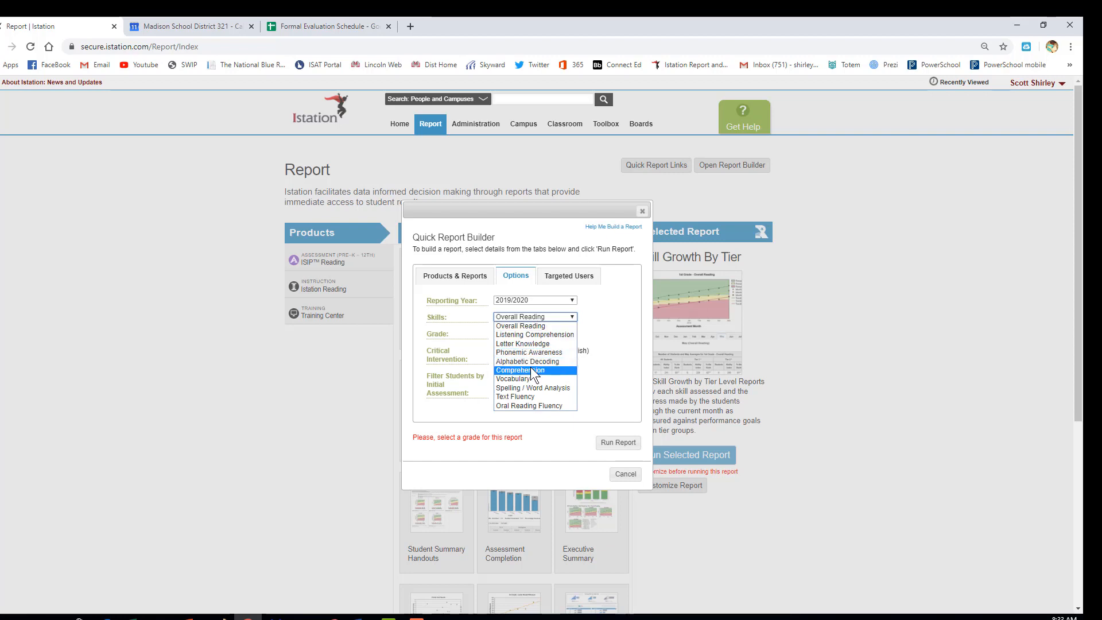
mouse_move(534, 389)
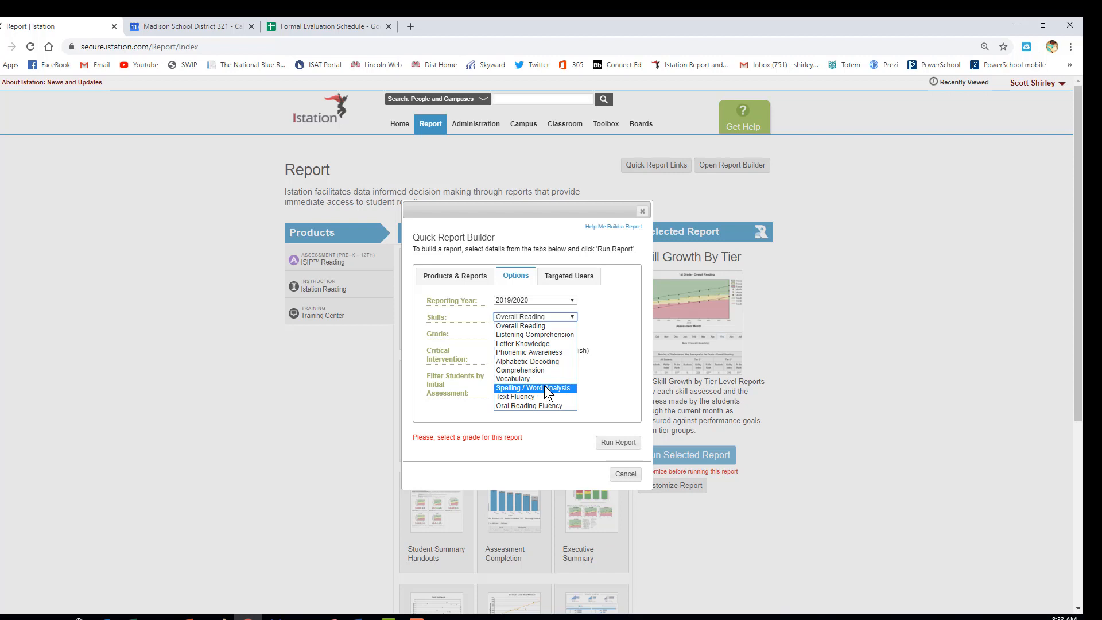
left_click(534, 388)
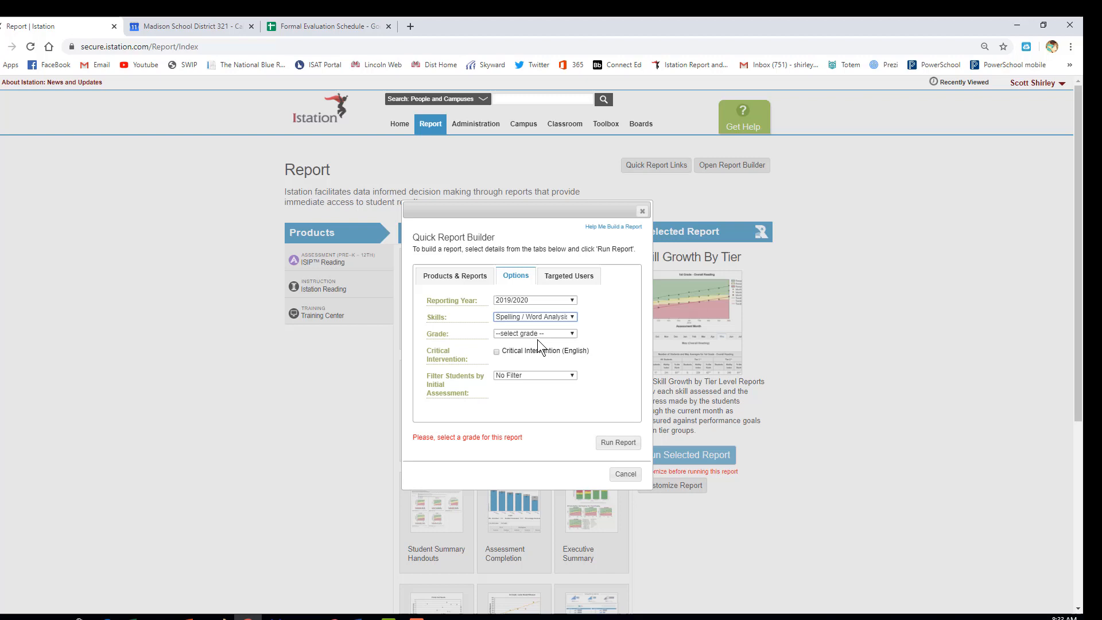
left_click(534, 333)
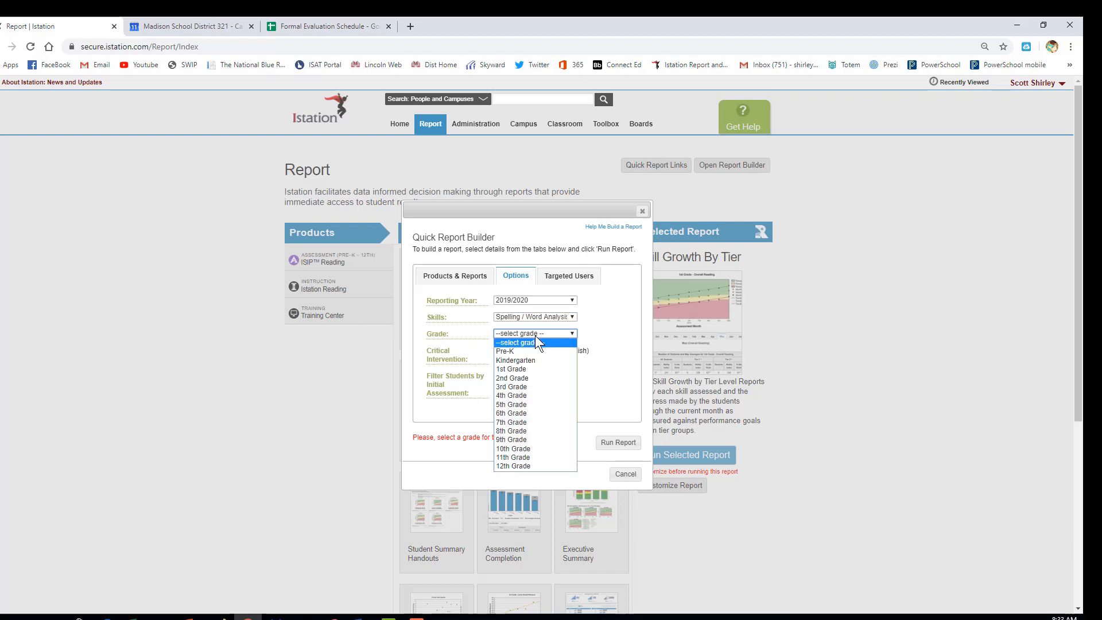
mouse_move(527, 398)
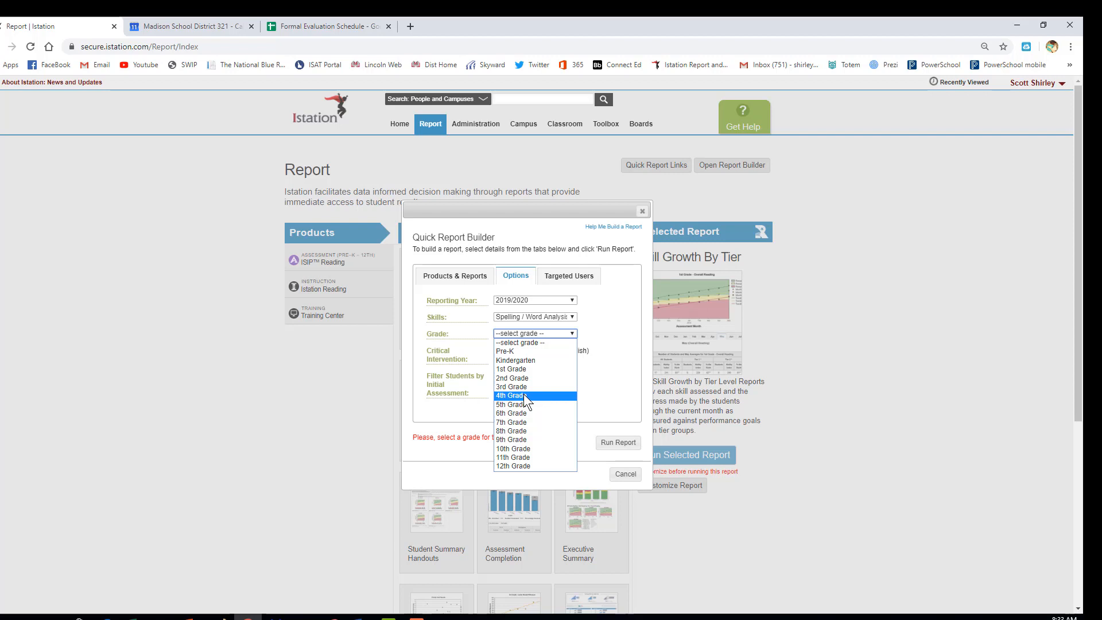
left_click(508, 395)
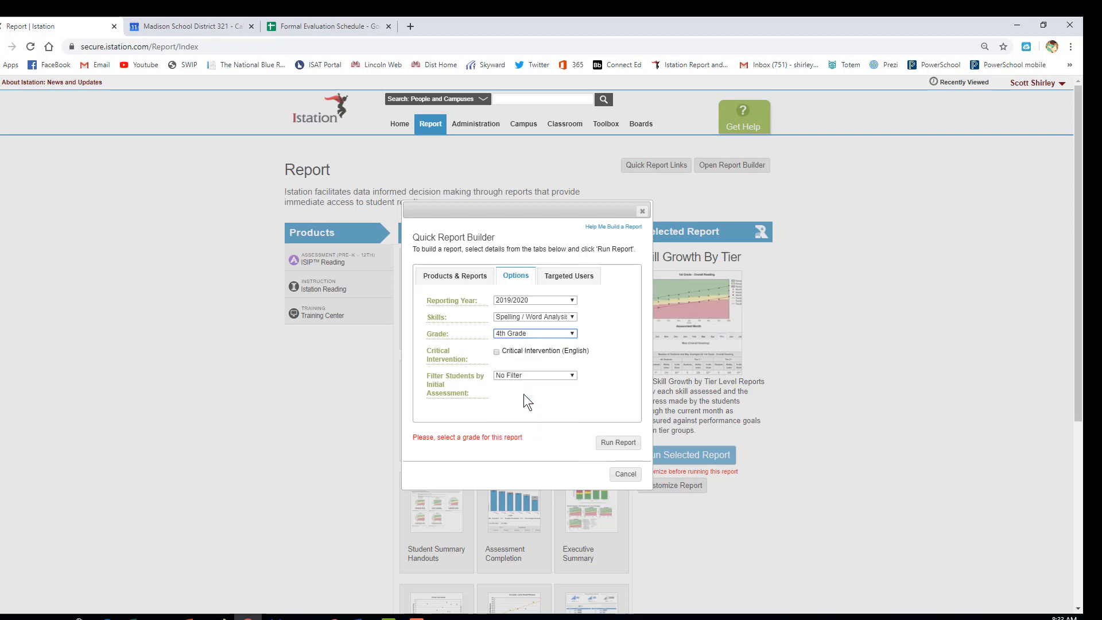
mouse_move(569, 276)
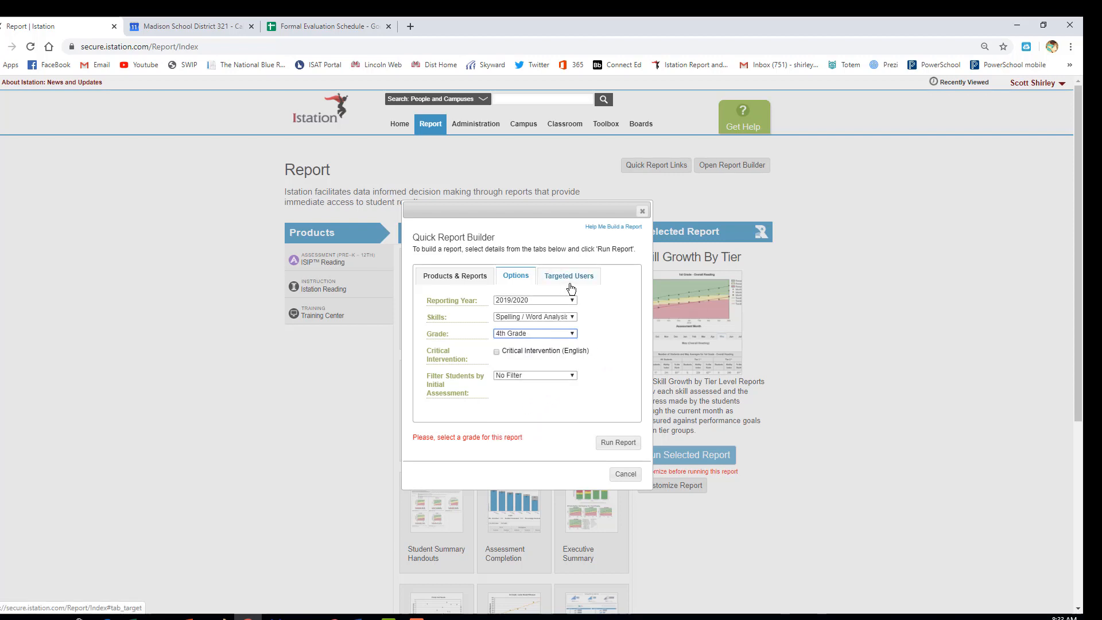
Review the Targeted Users list and run the customized report
left_click(569, 274)
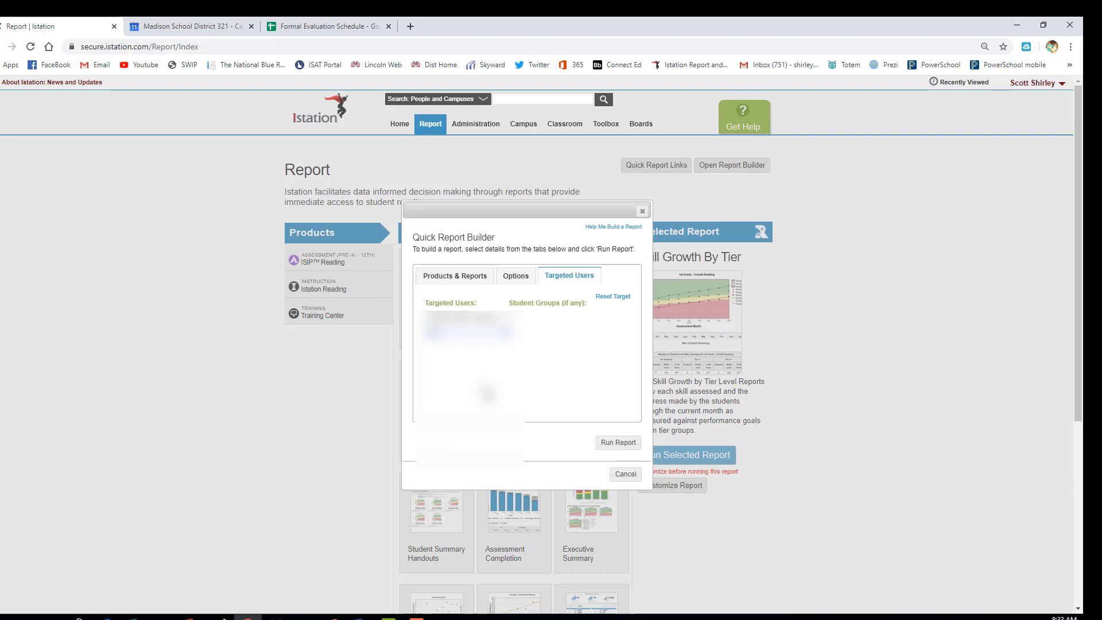
mouse_move(596, 381)
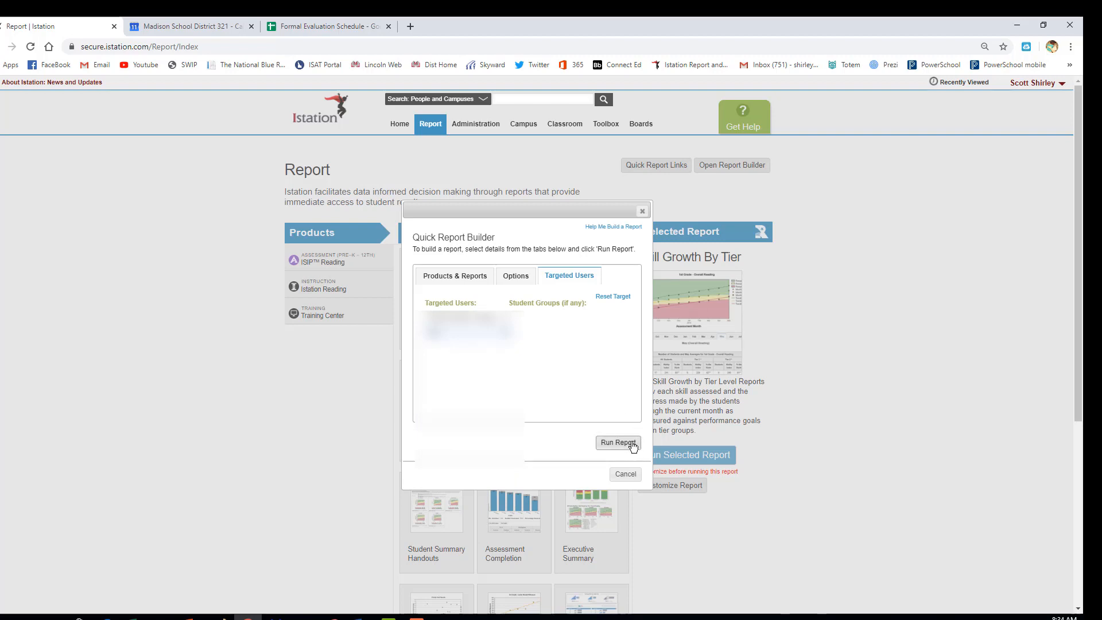
left_click(618, 442)
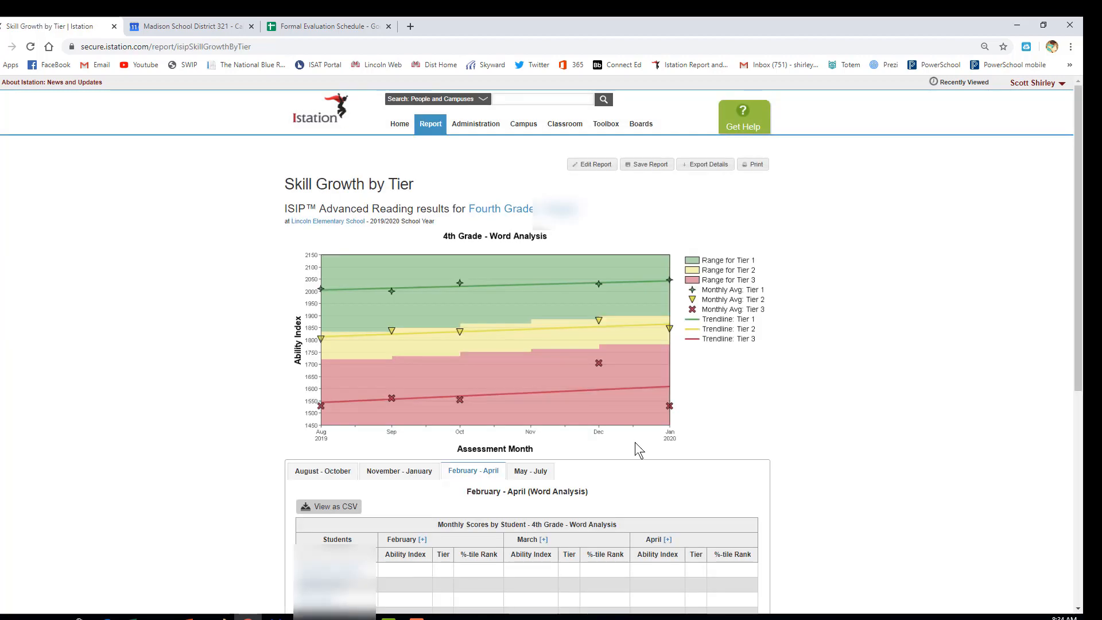
mouse_move(619, 366)
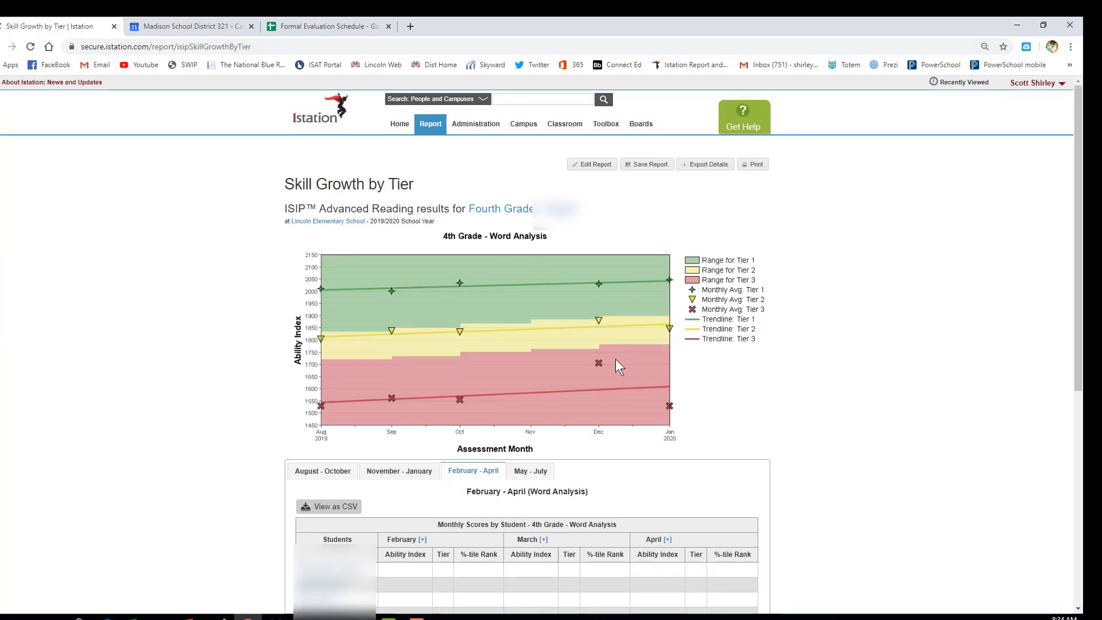
mouse_move(345, 386)
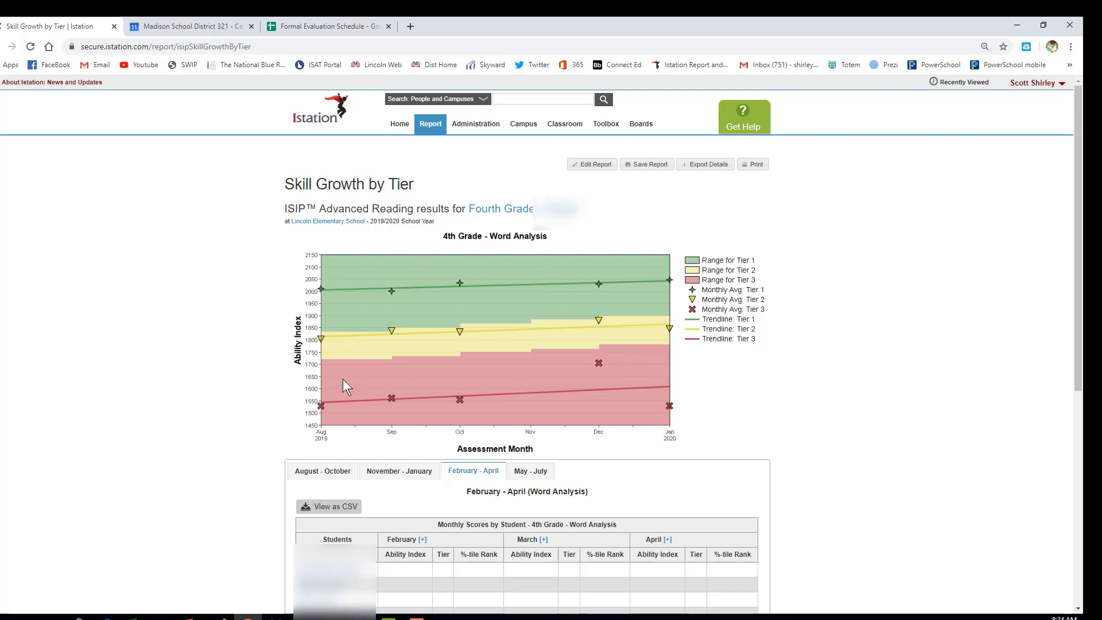
mouse_move(560, 301)
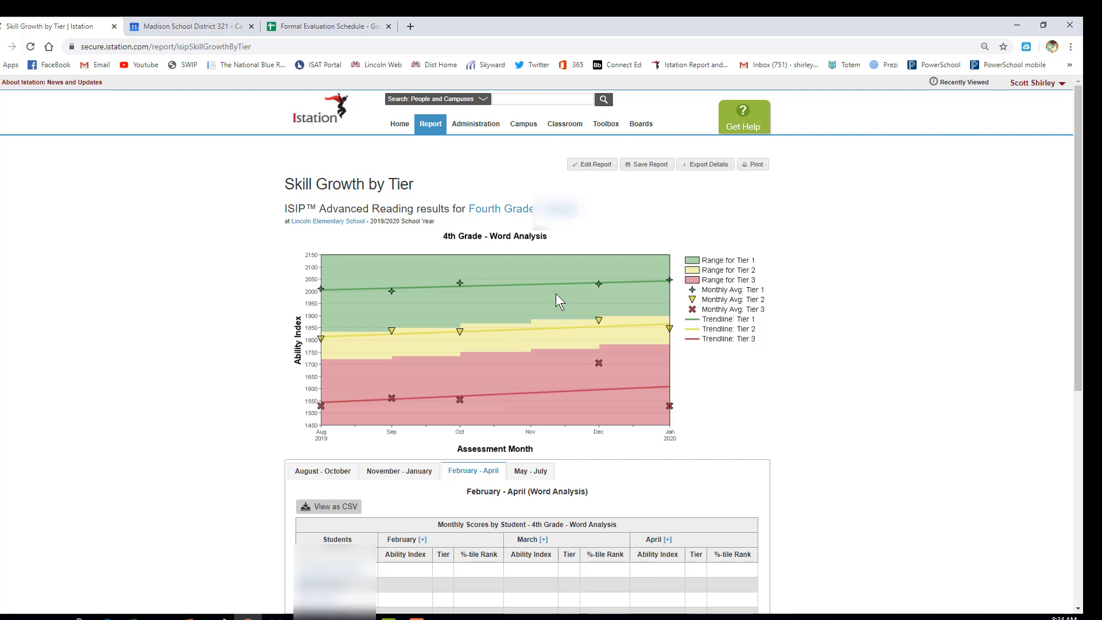
mouse_move(321, 440)
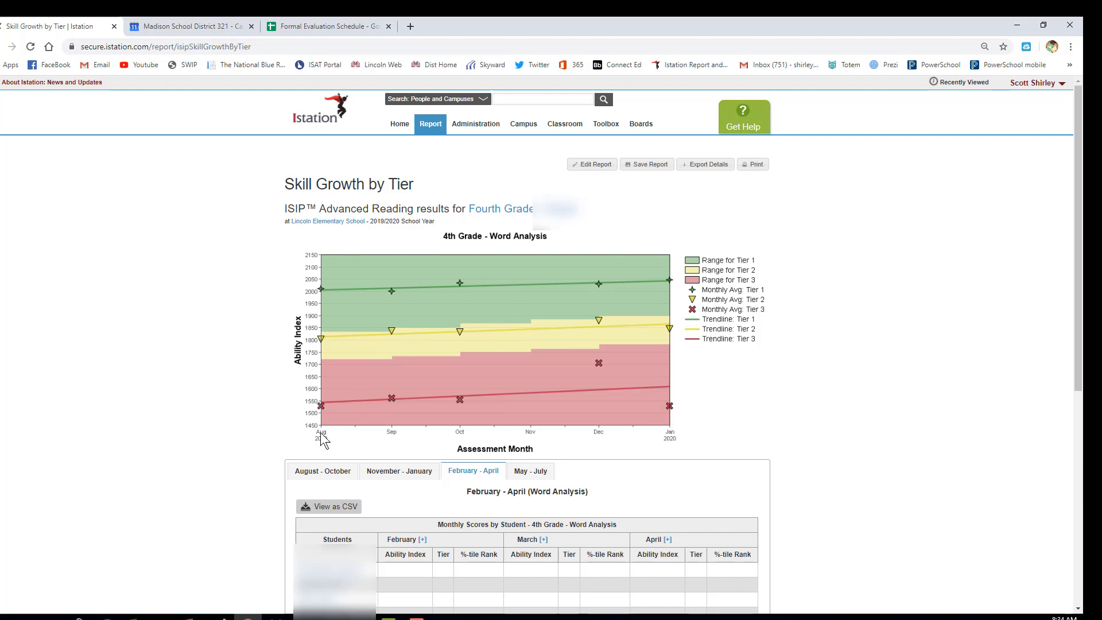
mouse_move(322, 431)
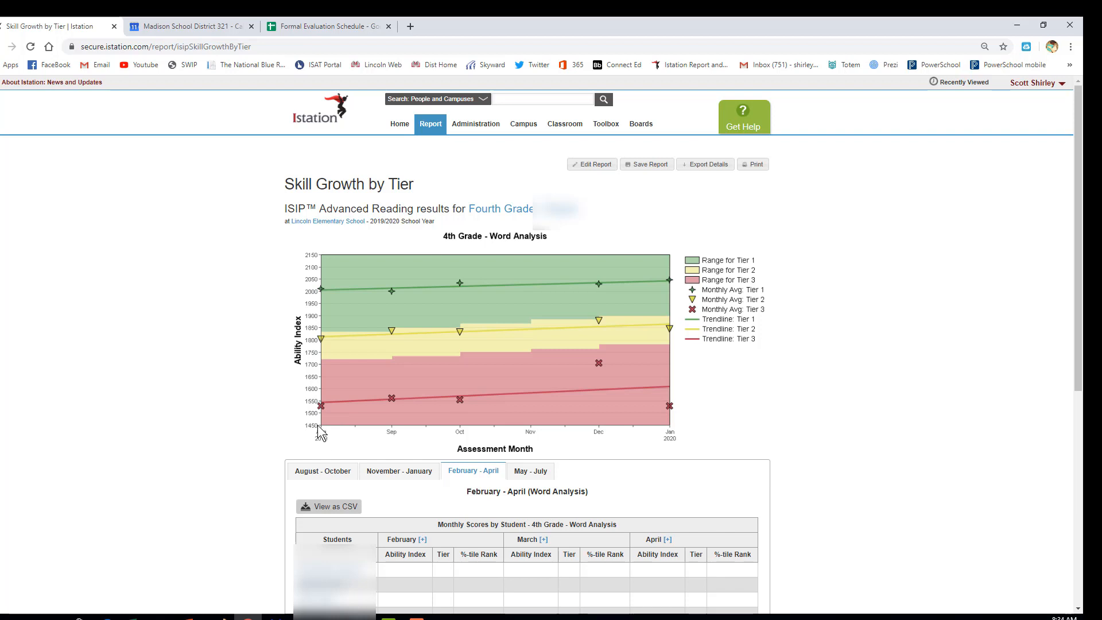
mouse_move(364, 427)
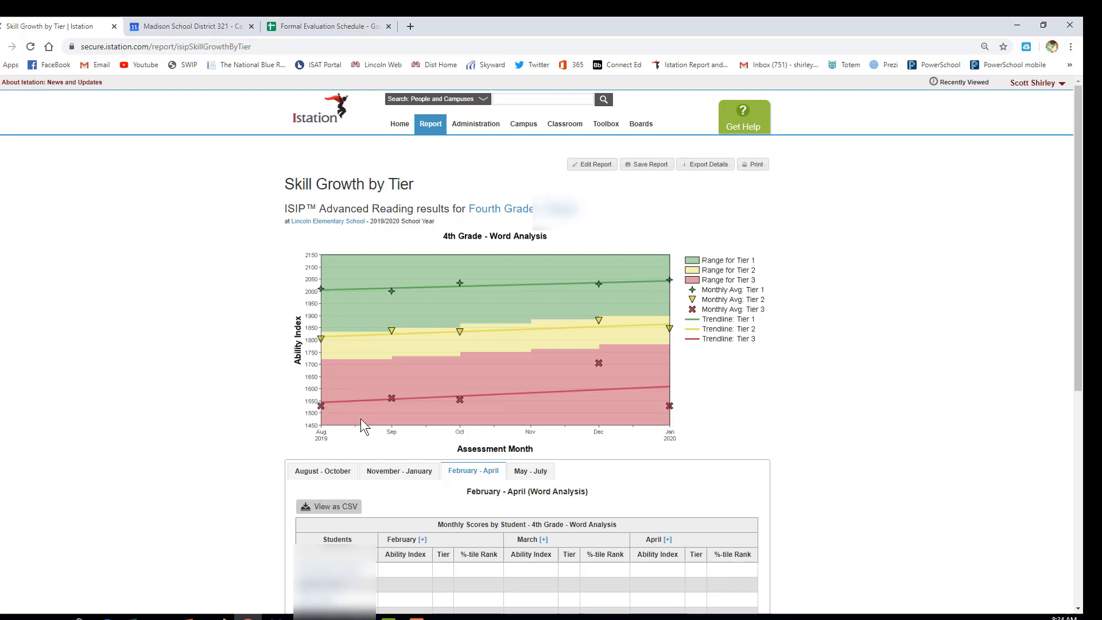
mouse_move(622, 454)
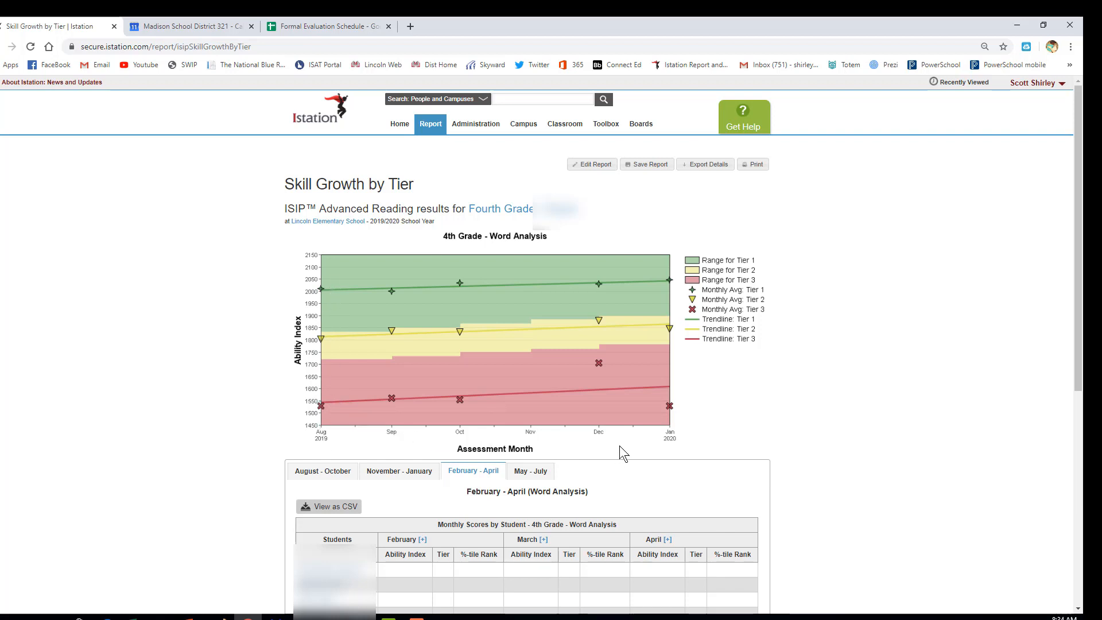
mouse_move(666, 427)
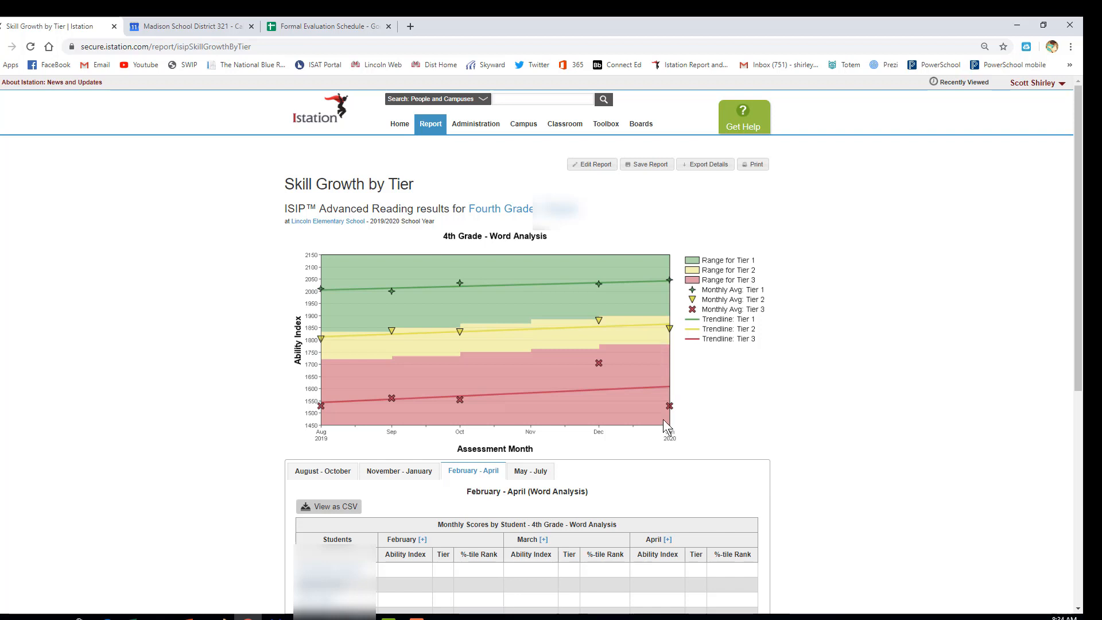
mouse_move(521, 430)
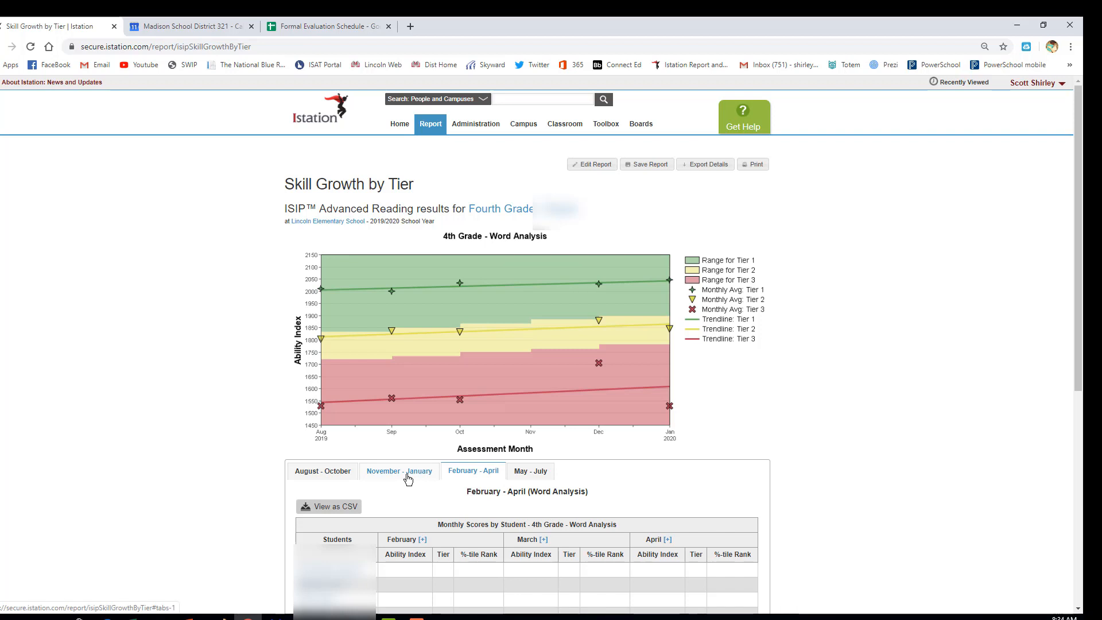
Show the November–January student scores table with ability index, tier and percentile rank
left_click(398, 471)
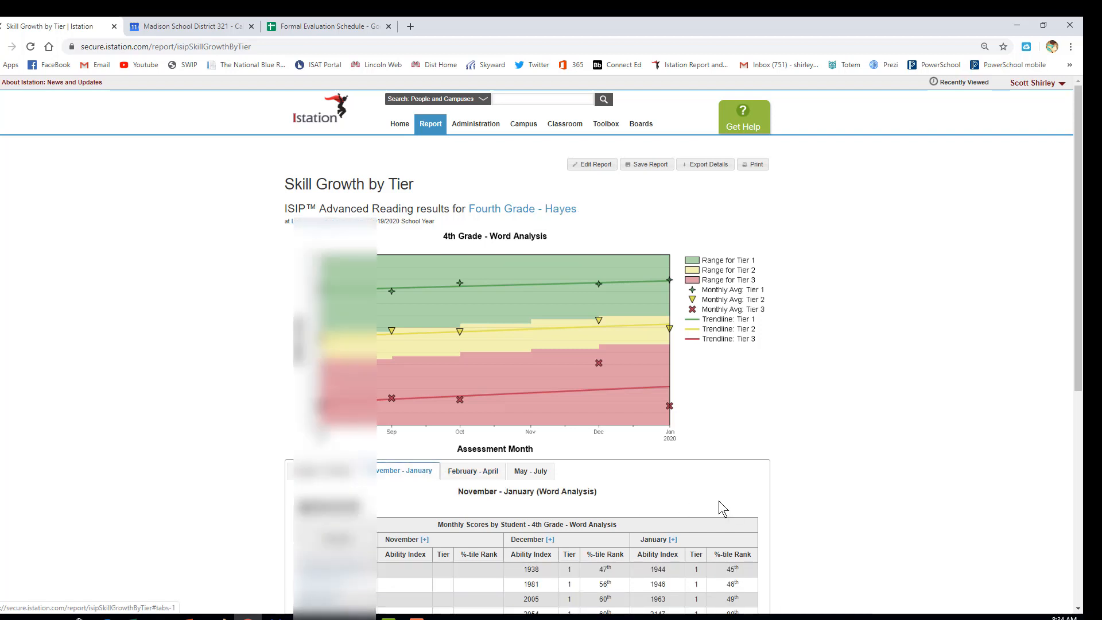
scroll("down", 3)
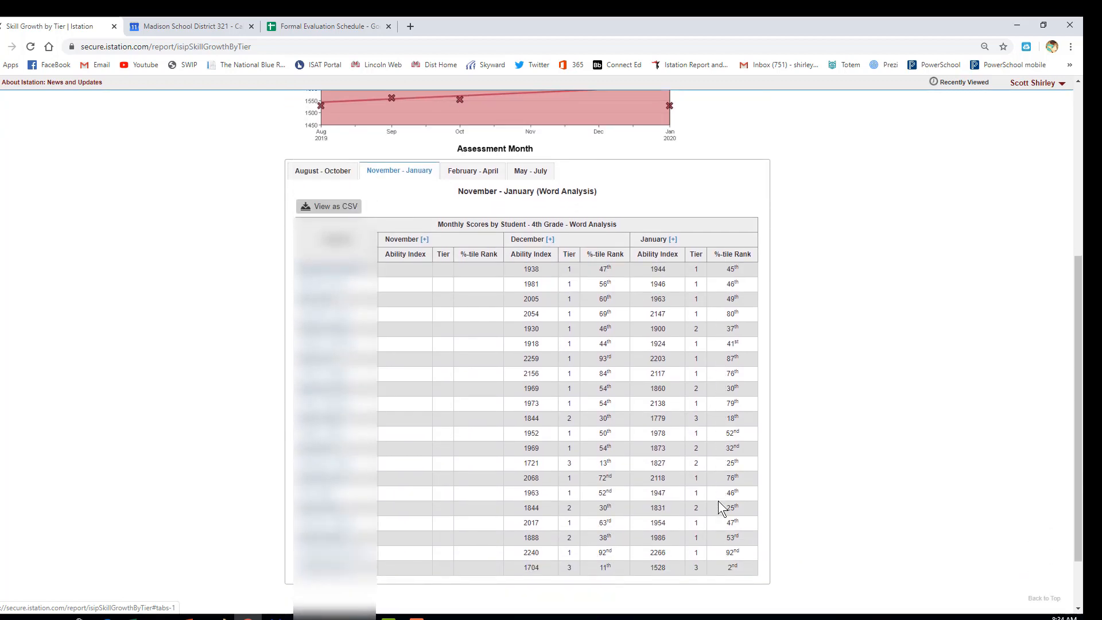
scroll("down", 3)
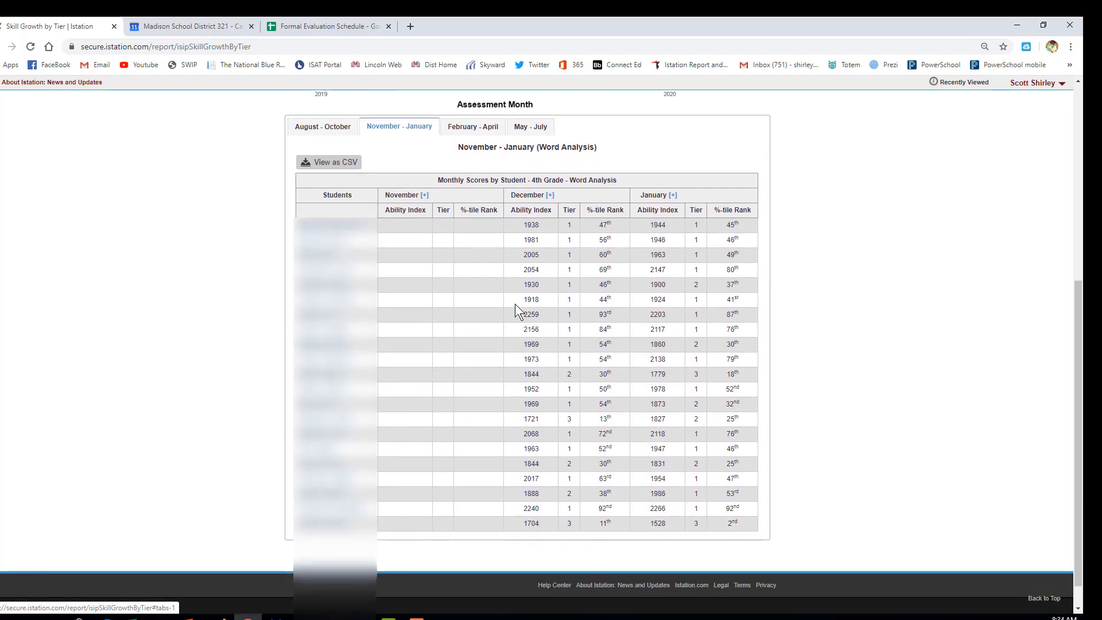
mouse_move(582, 287)
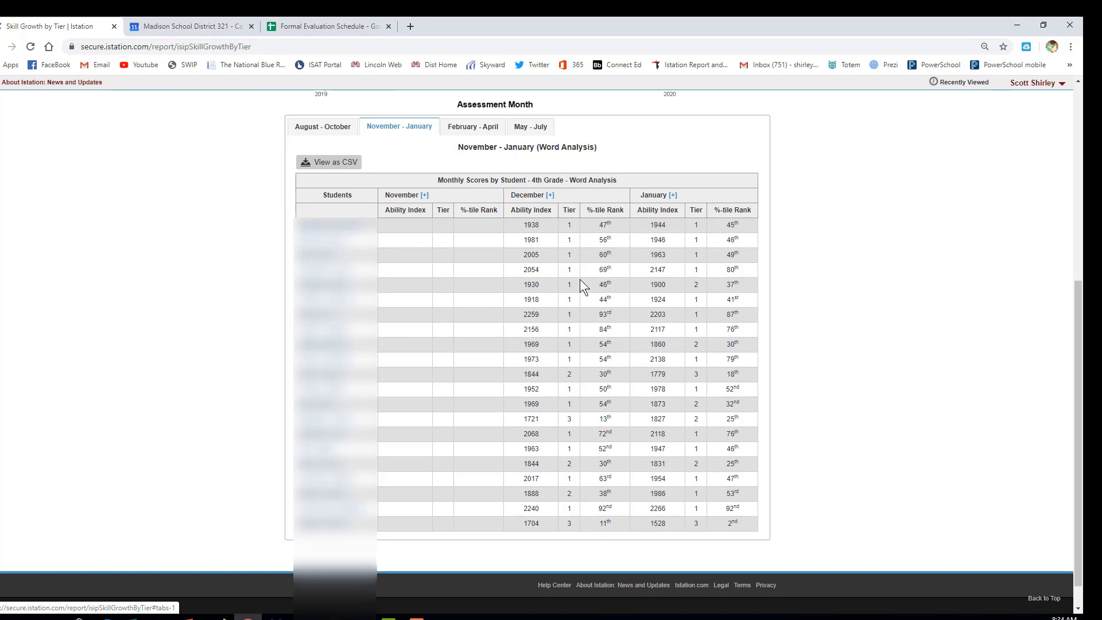
mouse_move(572, 229)
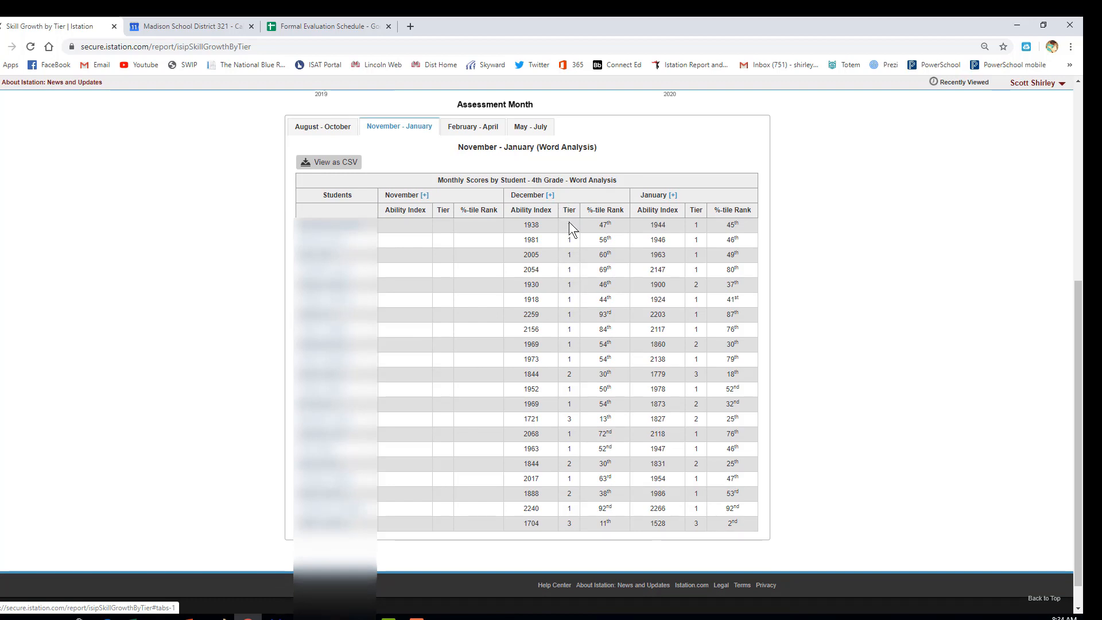
mouse_move(571, 226)
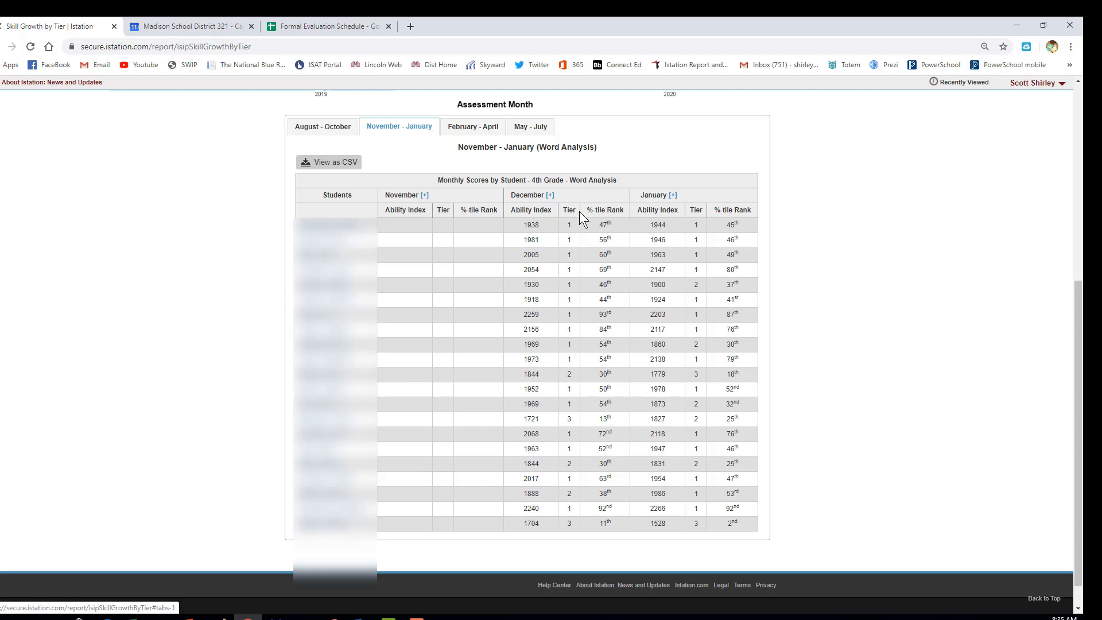
mouse_move(613, 228)
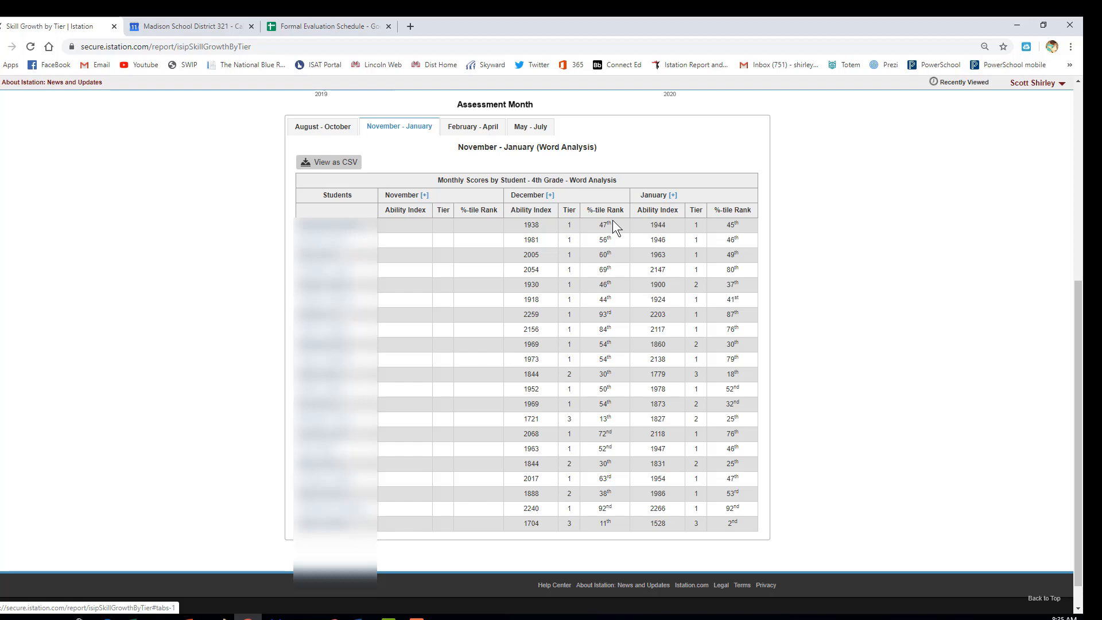
mouse_move(640, 219)
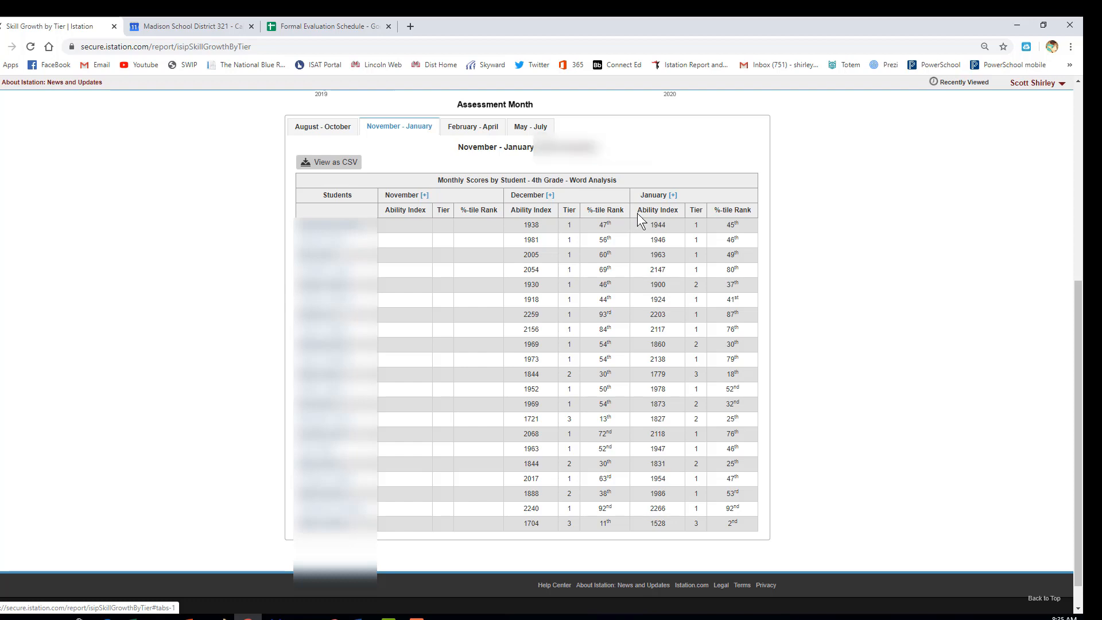
mouse_move(773, 232)
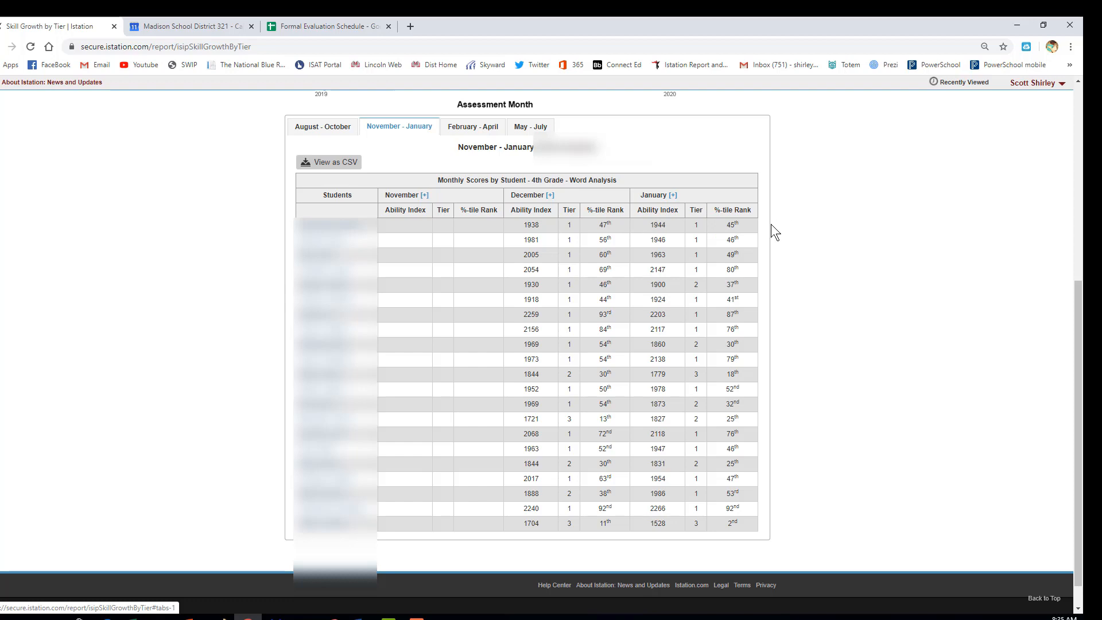
scroll("up", 3)
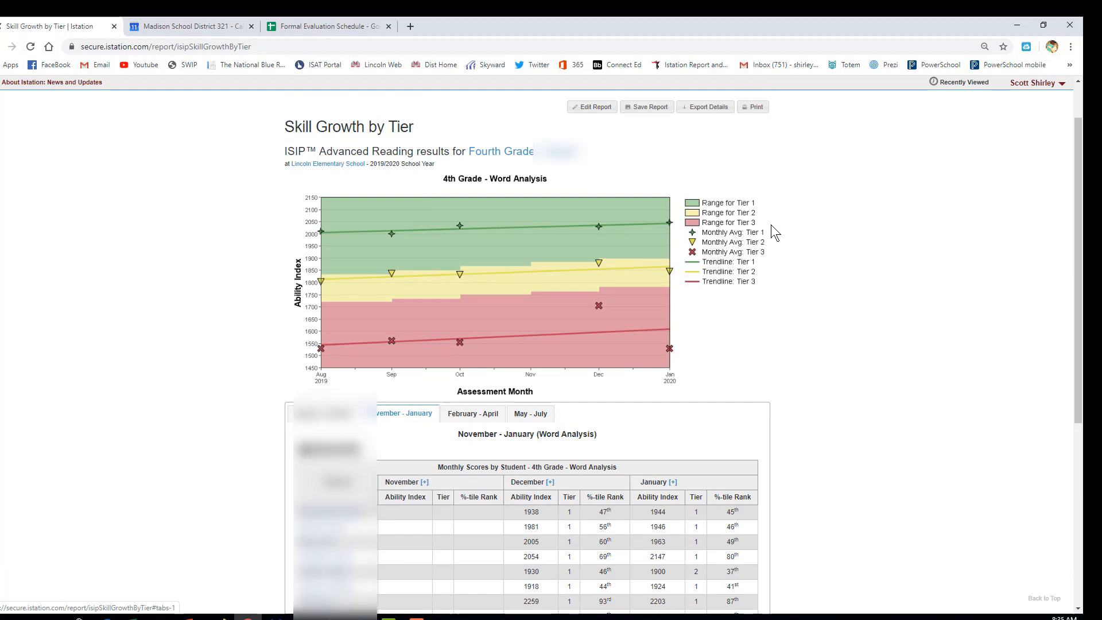
mouse_move(740, 235)
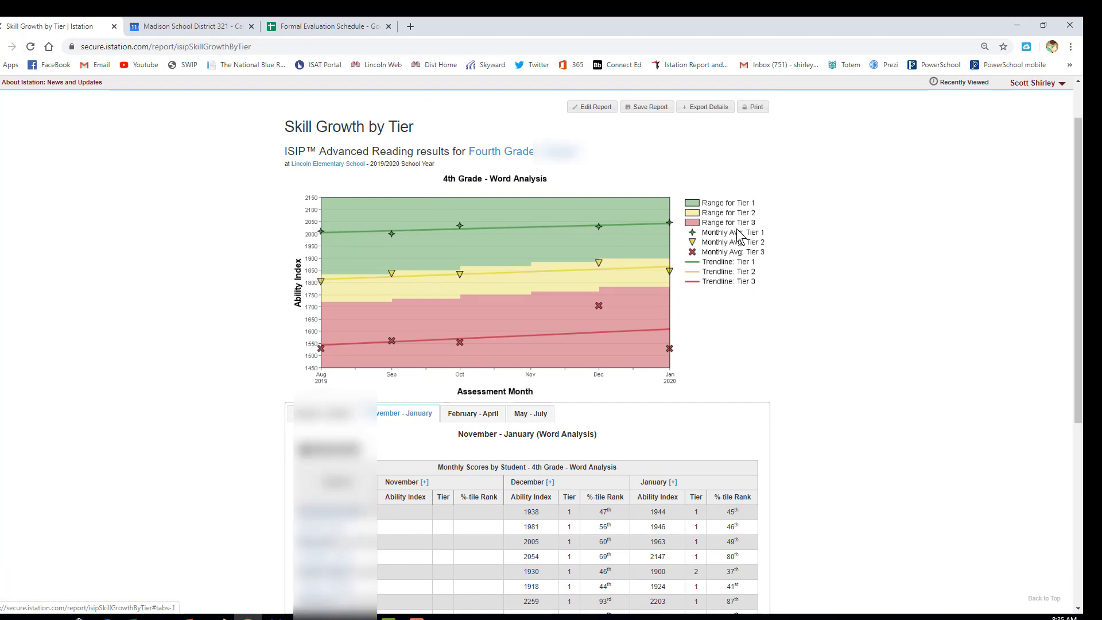
mouse_move(752, 168)
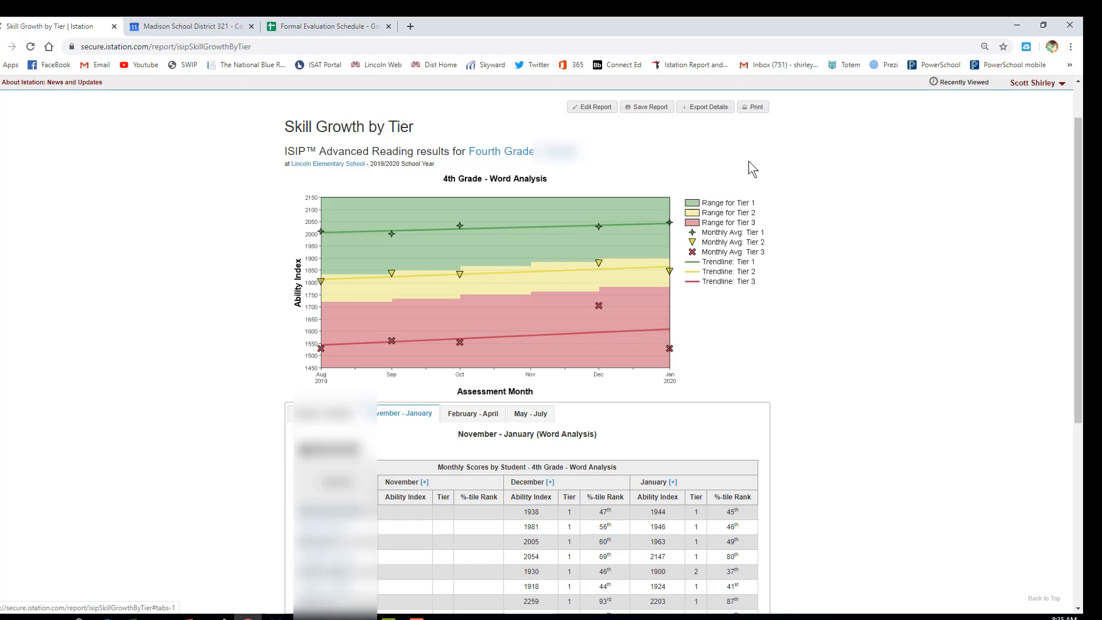
mouse_move(753, 106)
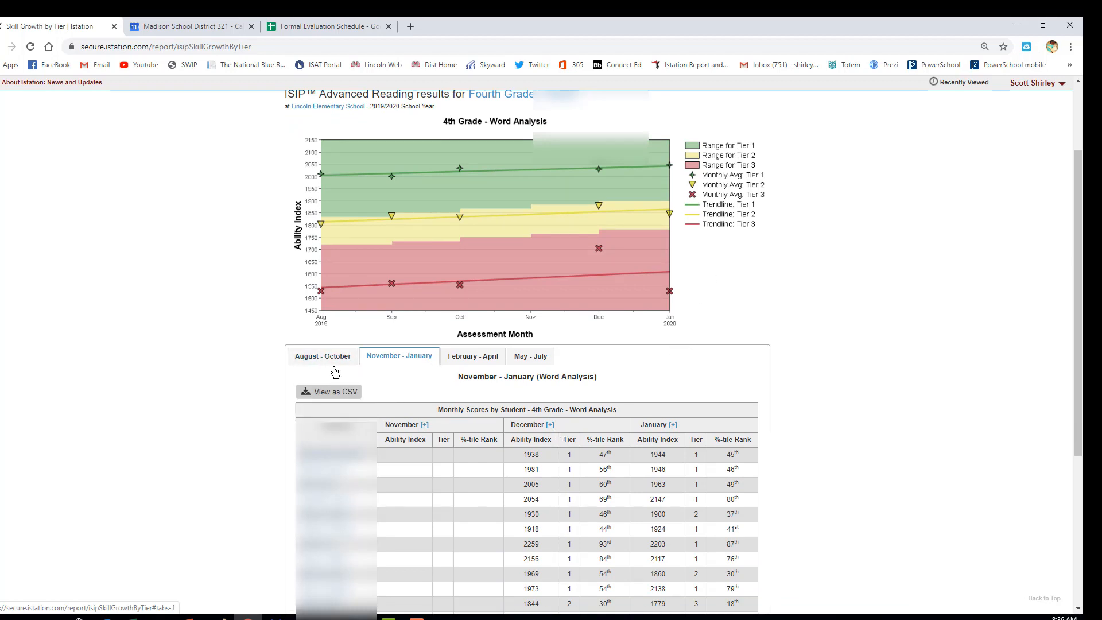
mouse_move(457, 381)
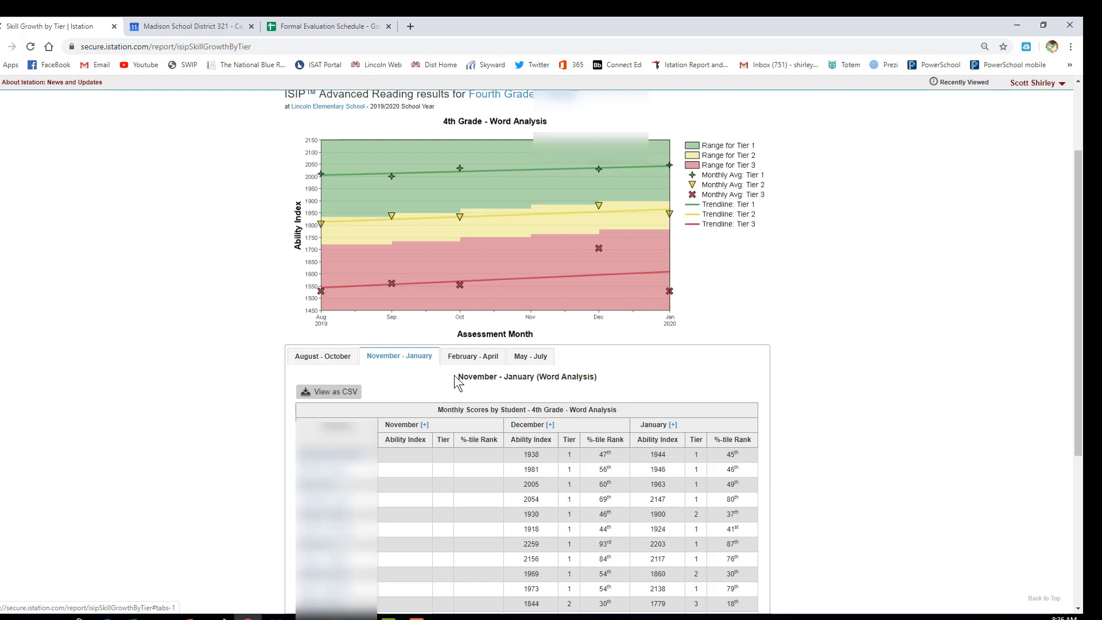
left_click(323, 356)
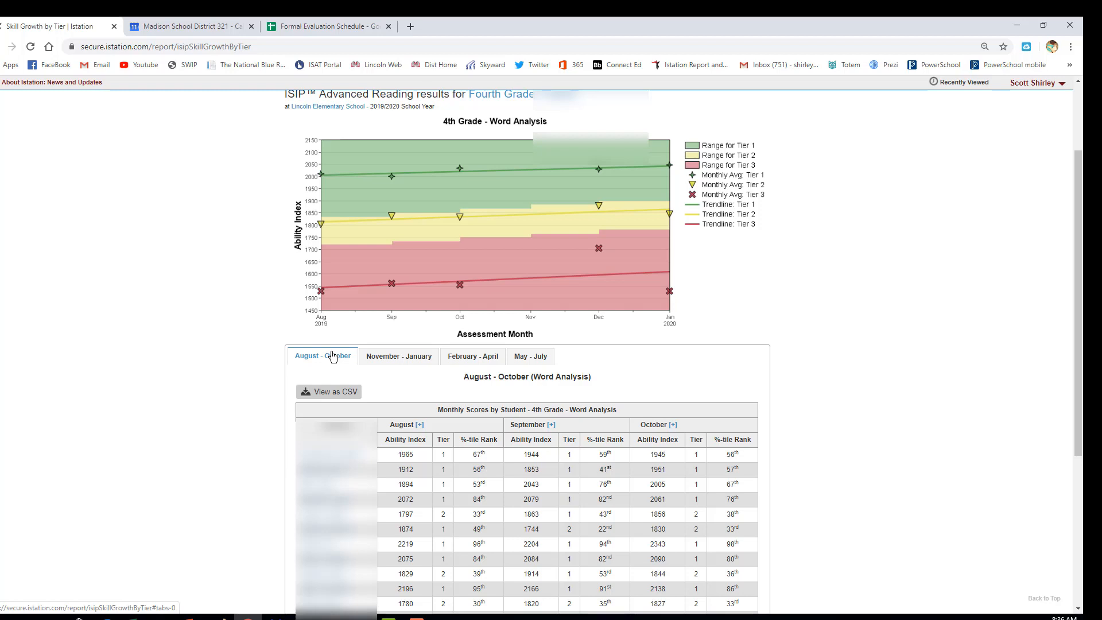
mouse_move(457, 451)
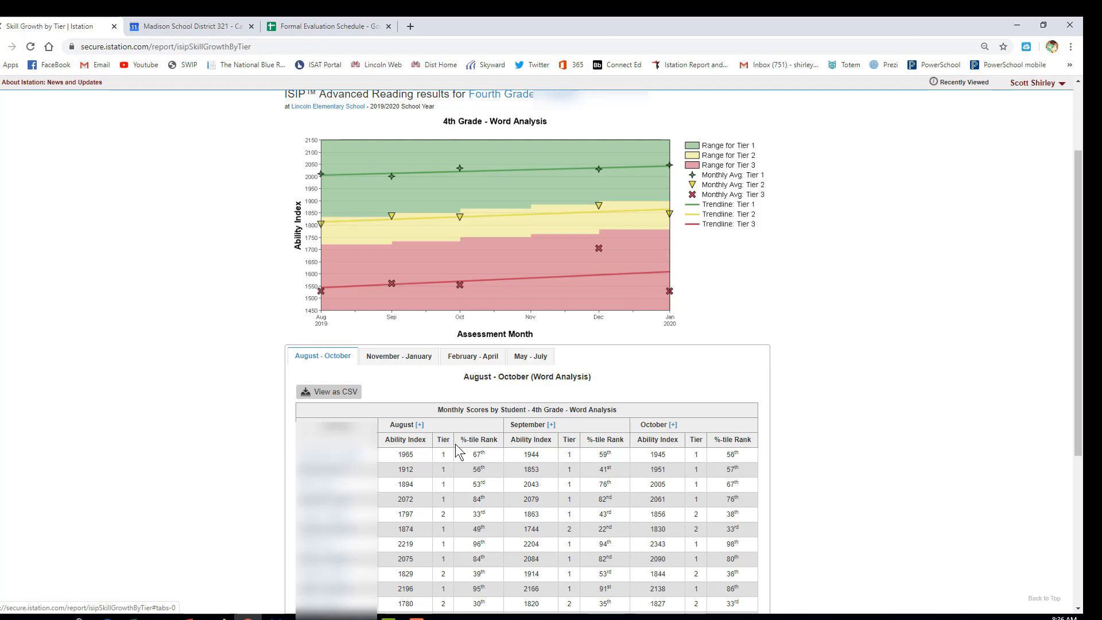
mouse_move(473, 460)
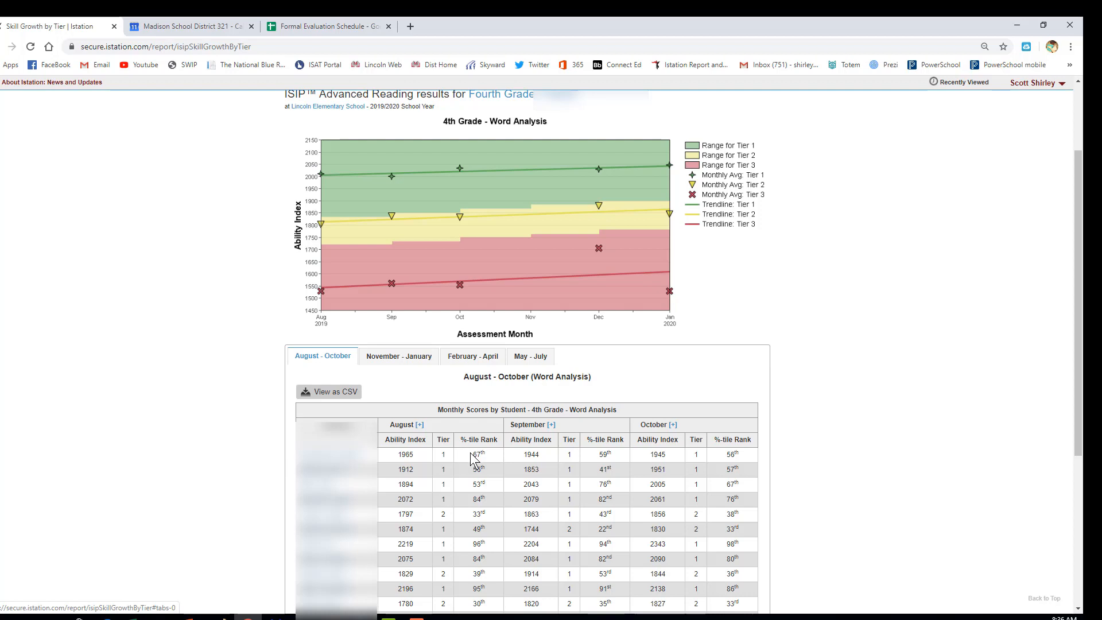
mouse_move(429, 240)
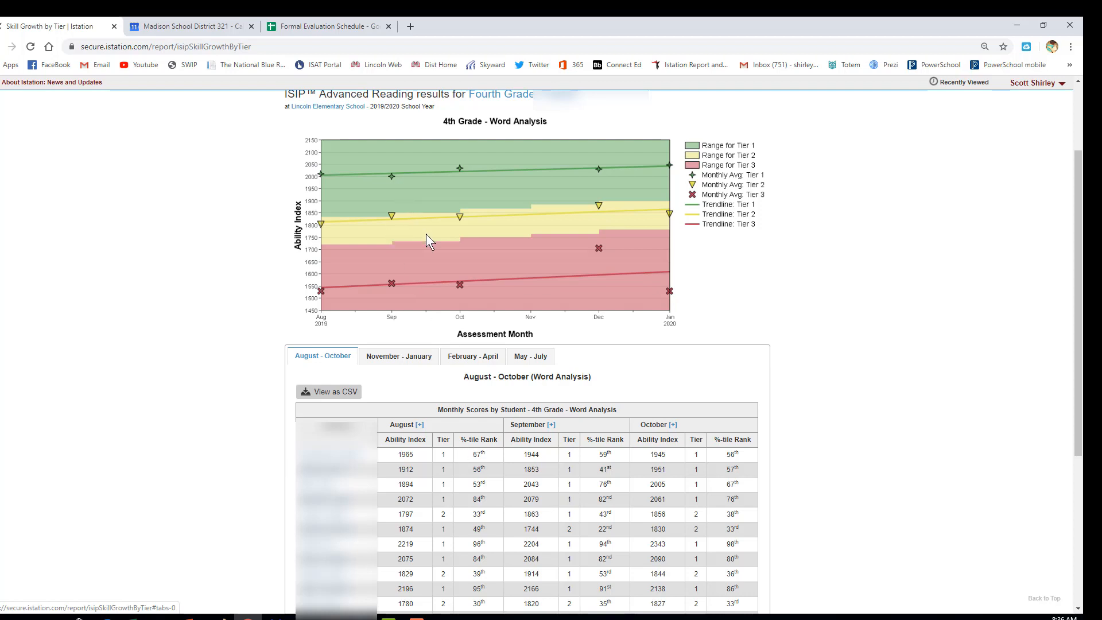
mouse_move(393, 188)
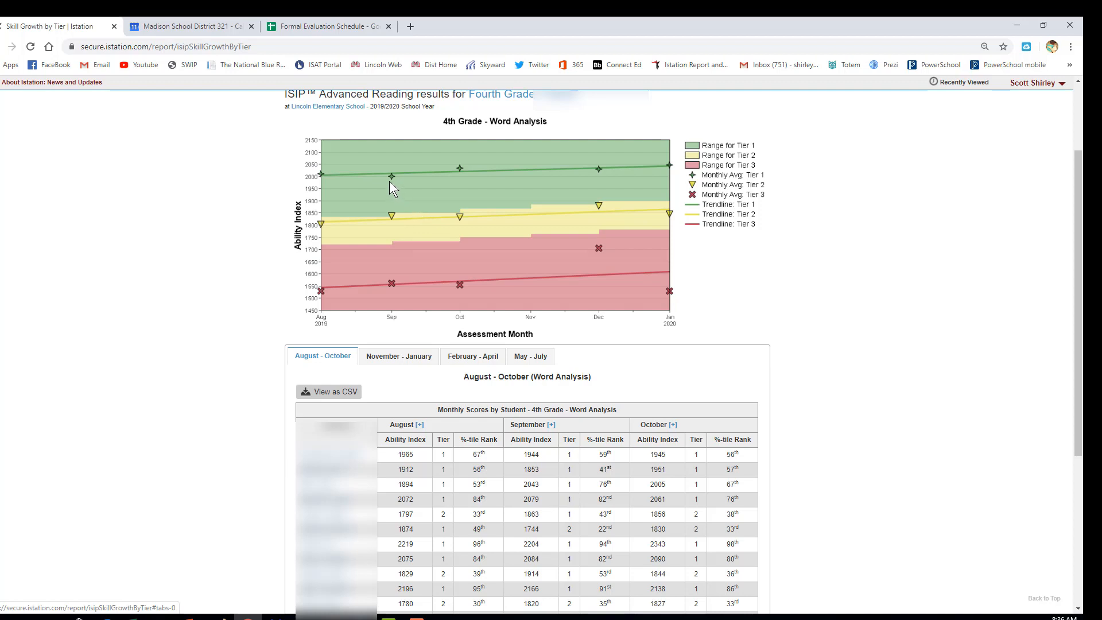
mouse_move(429, 184)
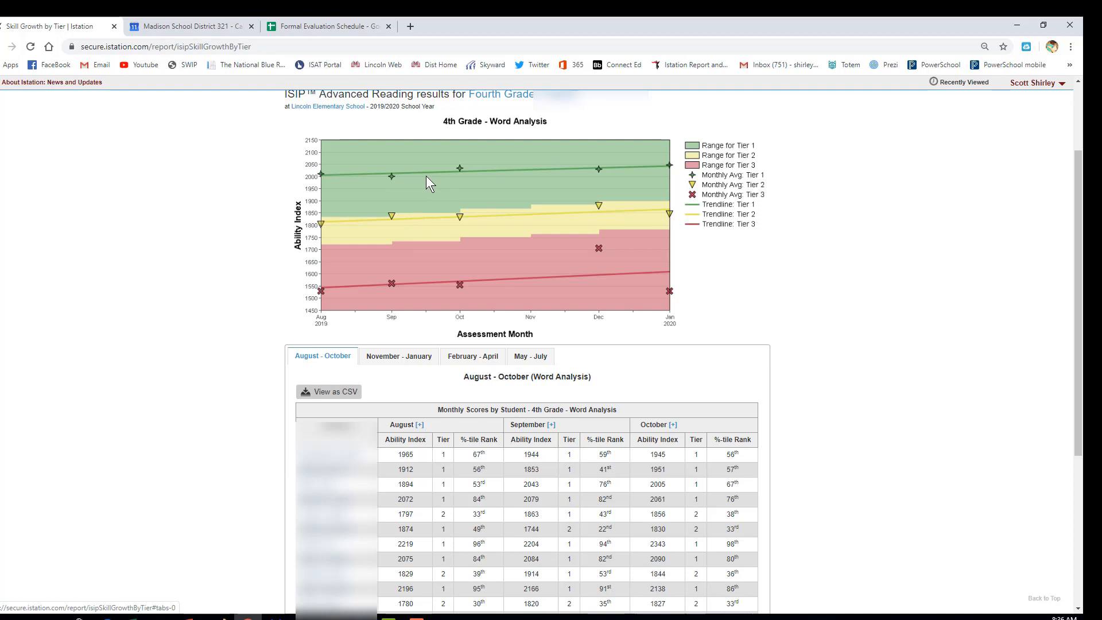
mouse_move(529, 171)
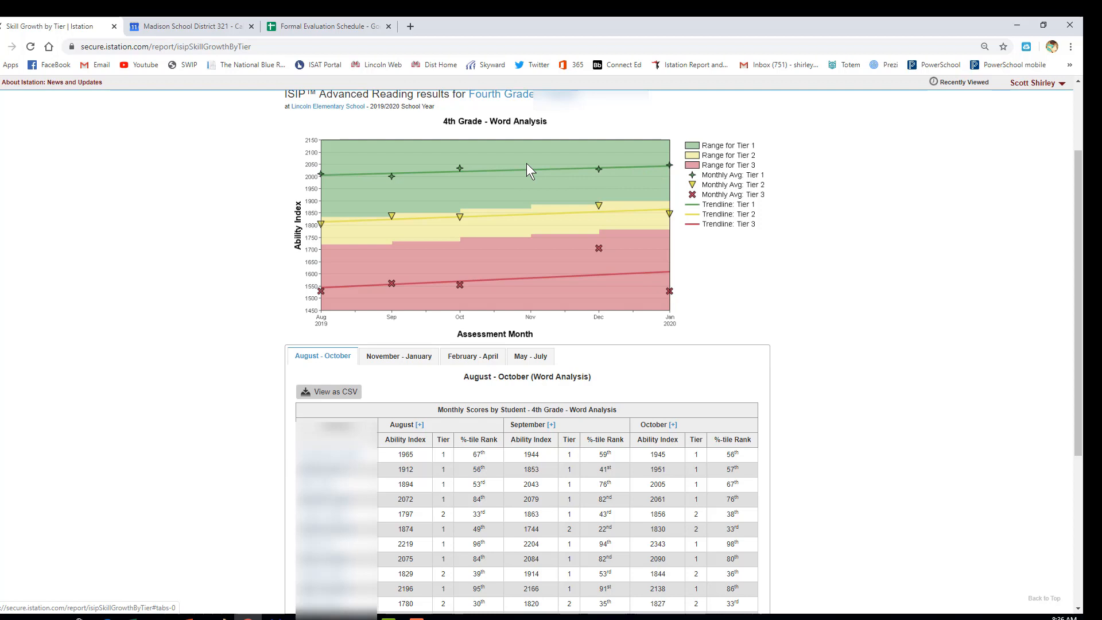
mouse_move(391, 176)
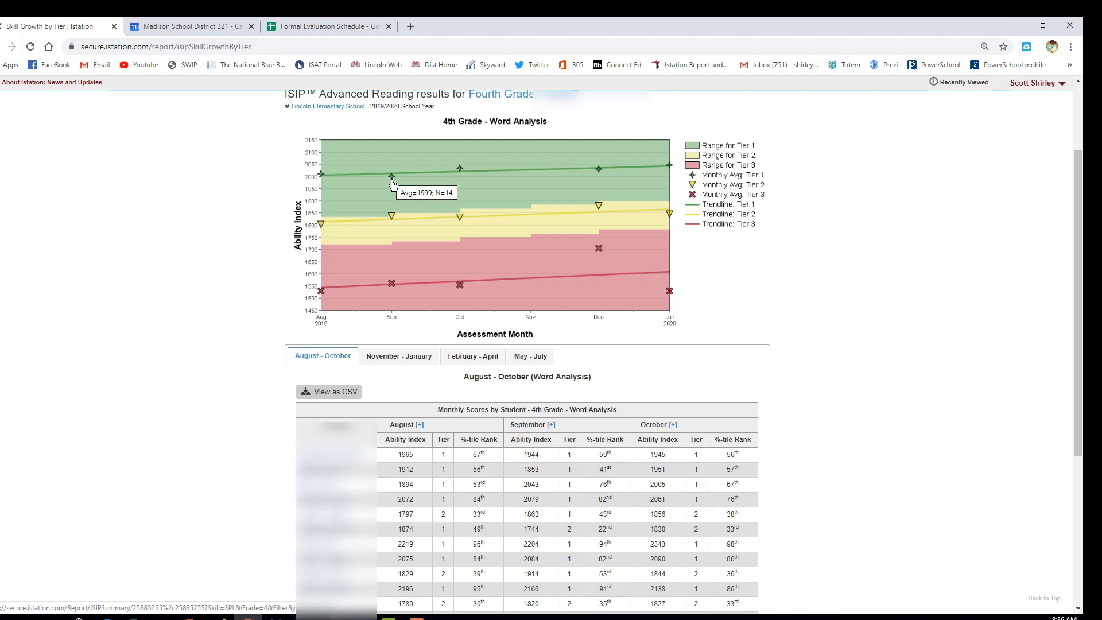
mouse_move(558, 172)
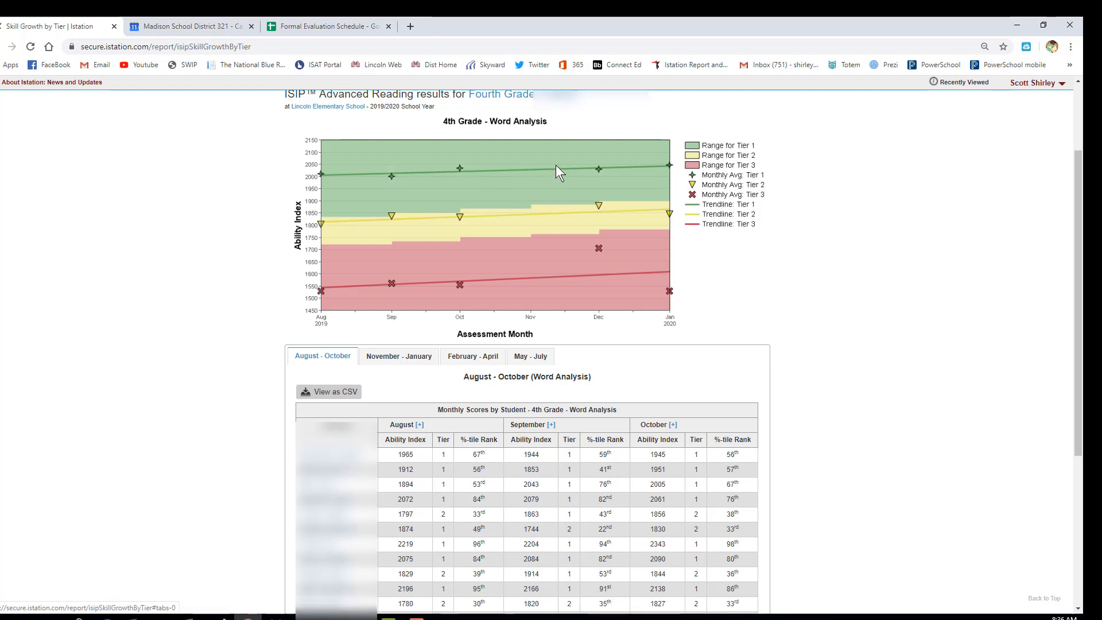
mouse_move(599, 168)
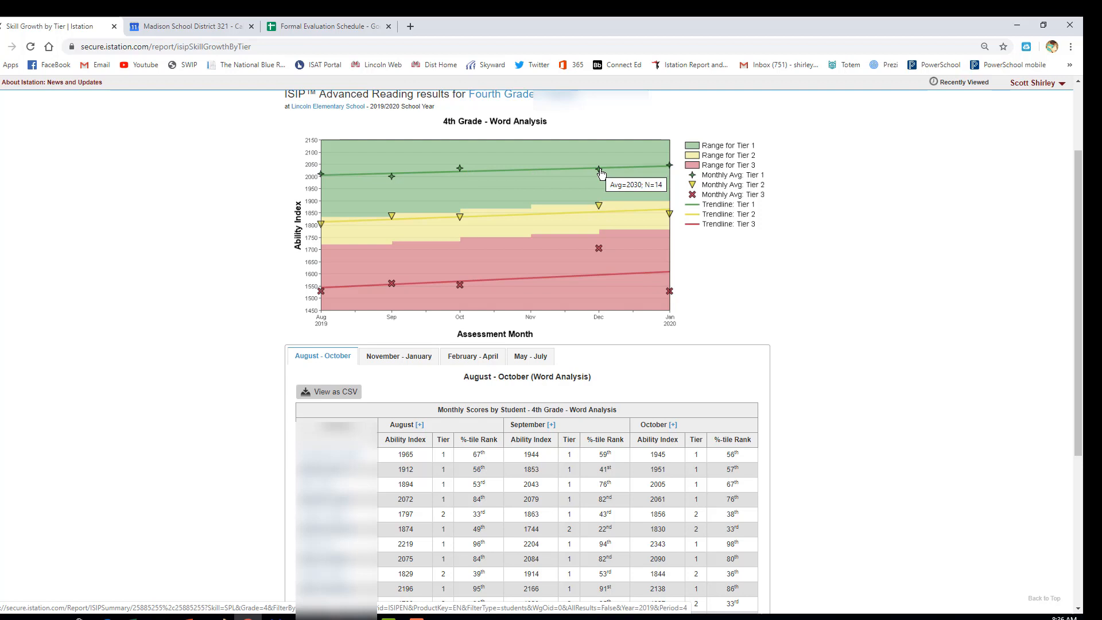
mouse_move(587, 173)
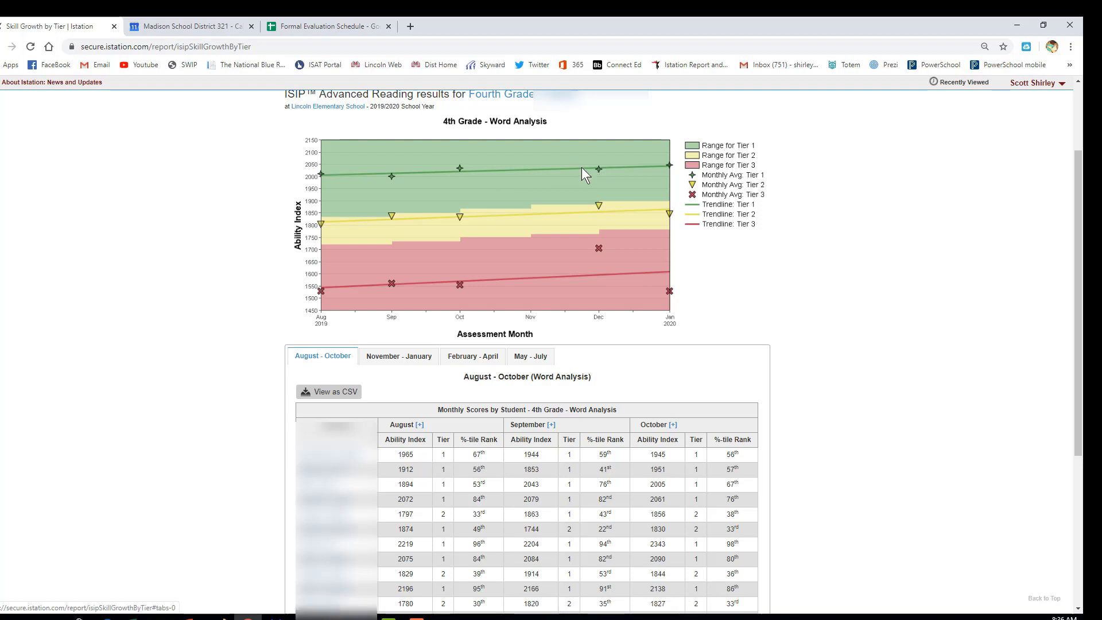
mouse_move(355, 208)
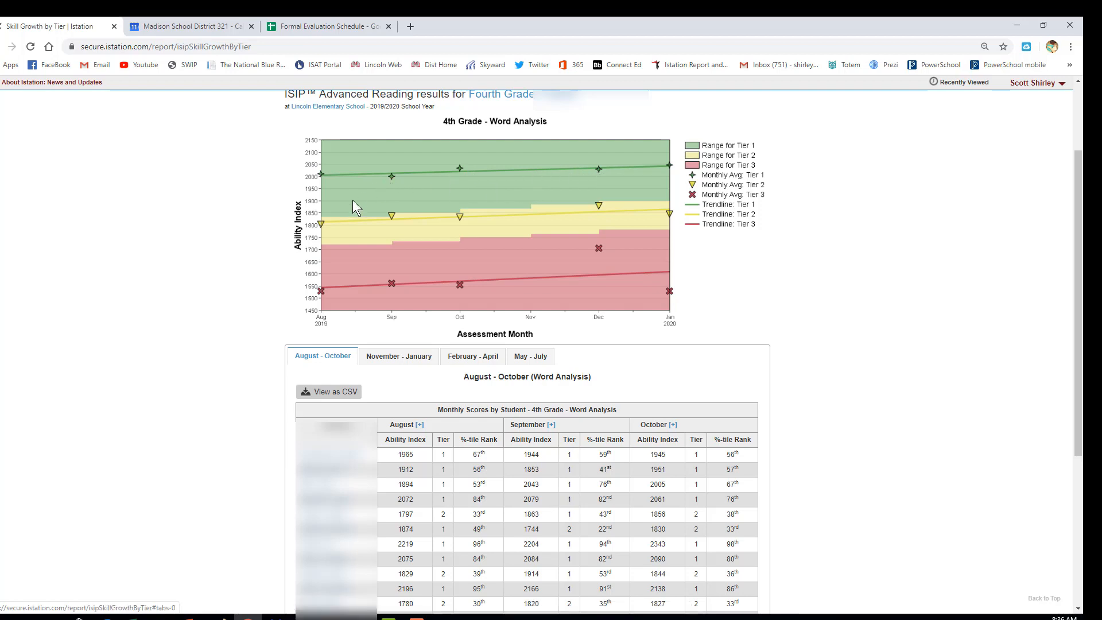
mouse_move(337, 184)
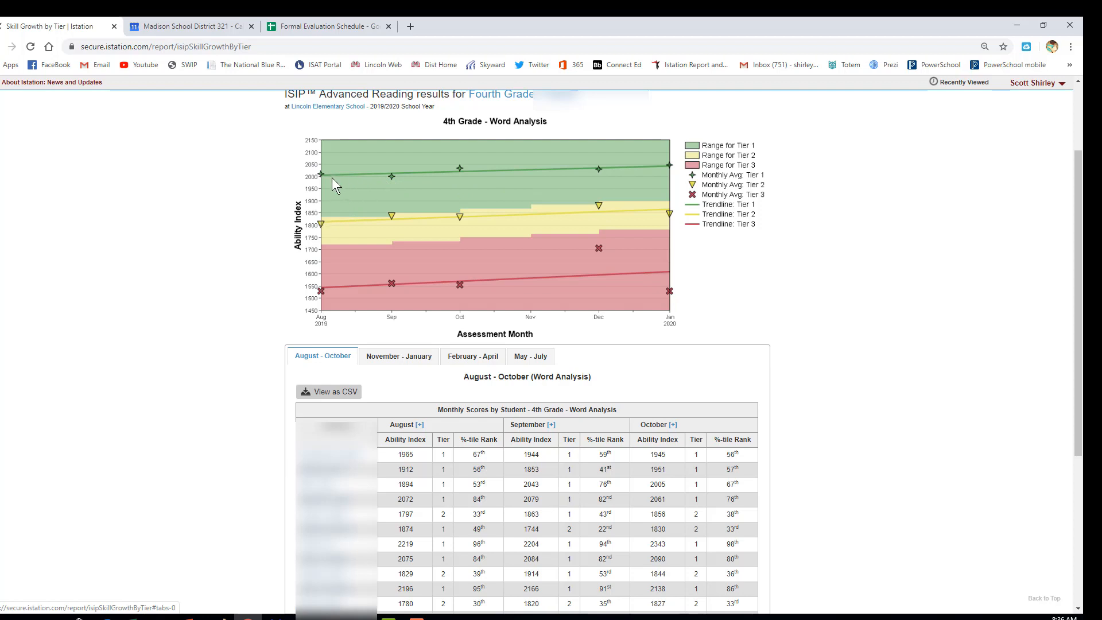
mouse_move(593, 183)
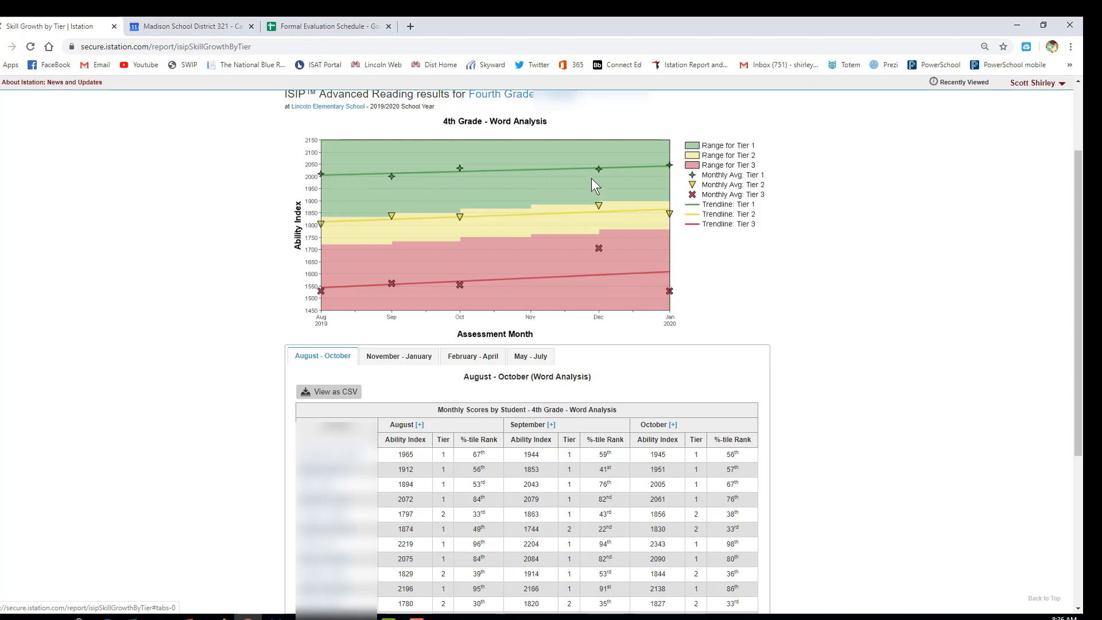
mouse_move(592, 200)
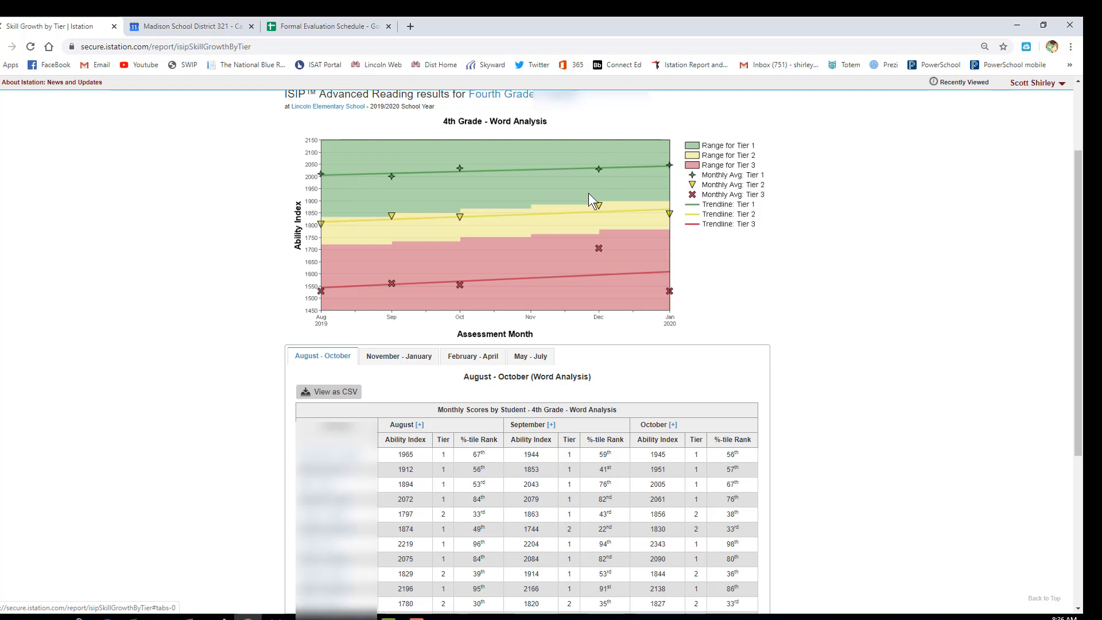
mouse_move(332, 219)
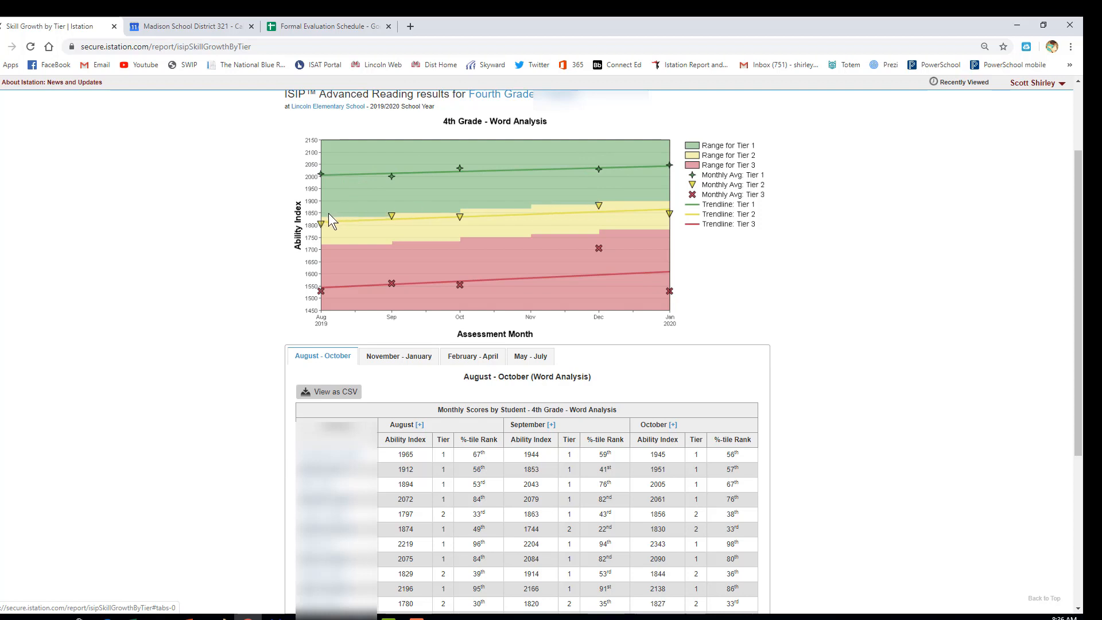
mouse_move(374, 213)
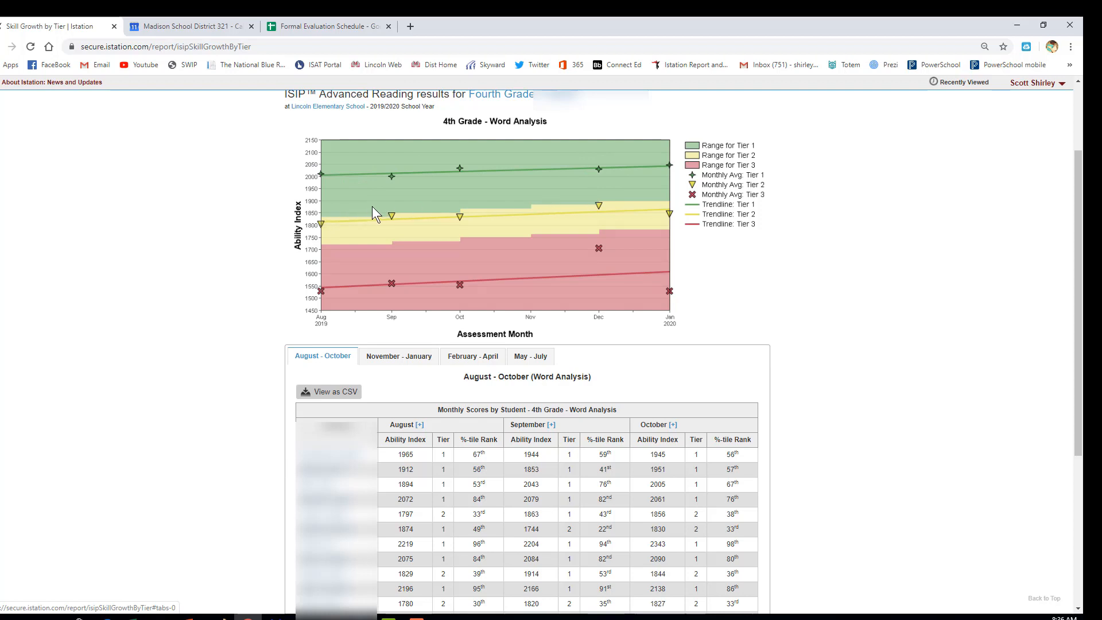
mouse_move(503, 198)
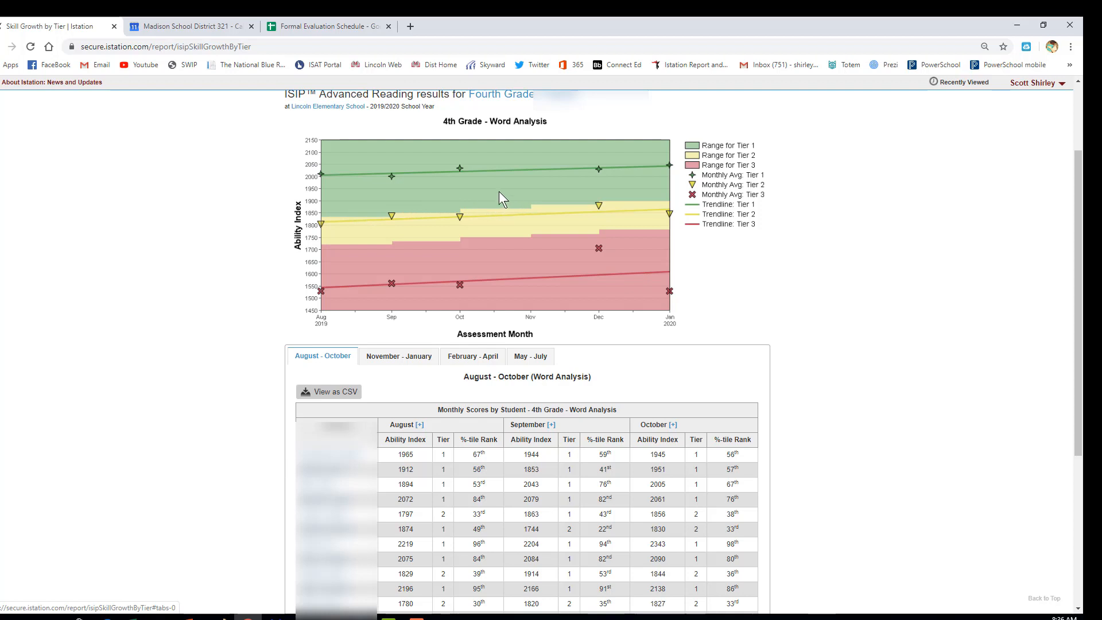
mouse_move(462, 189)
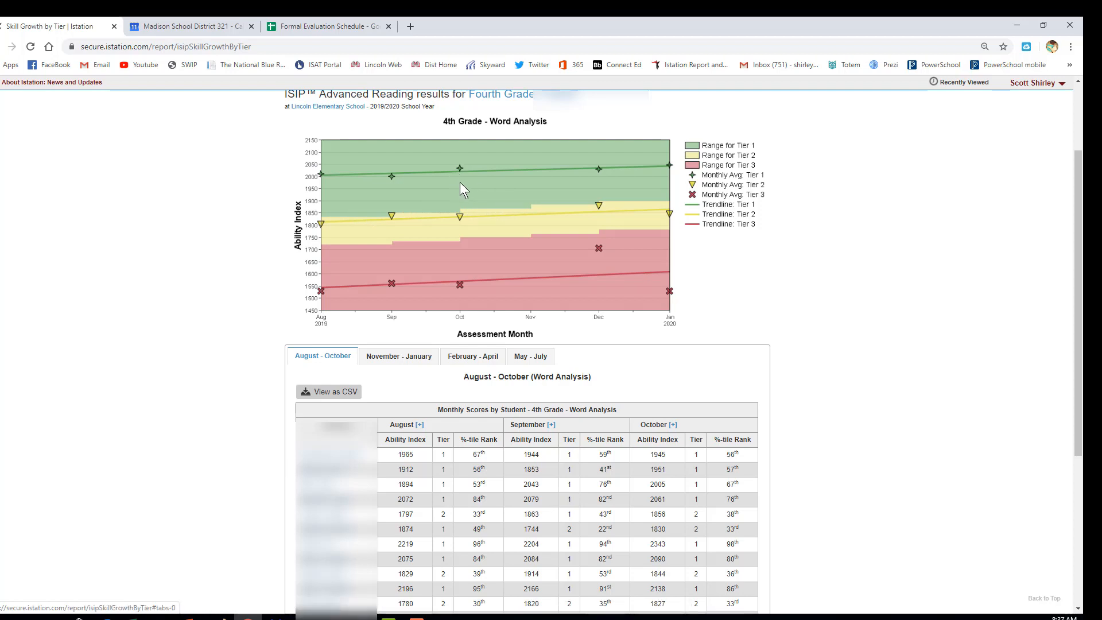
mouse_move(437, 224)
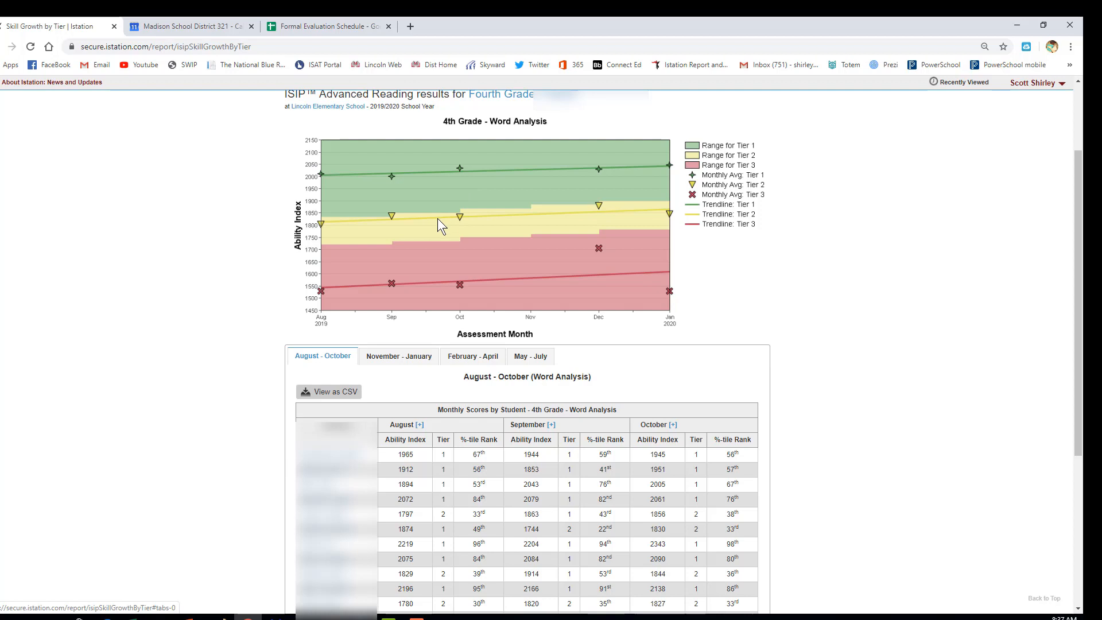
mouse_move(407, 187)
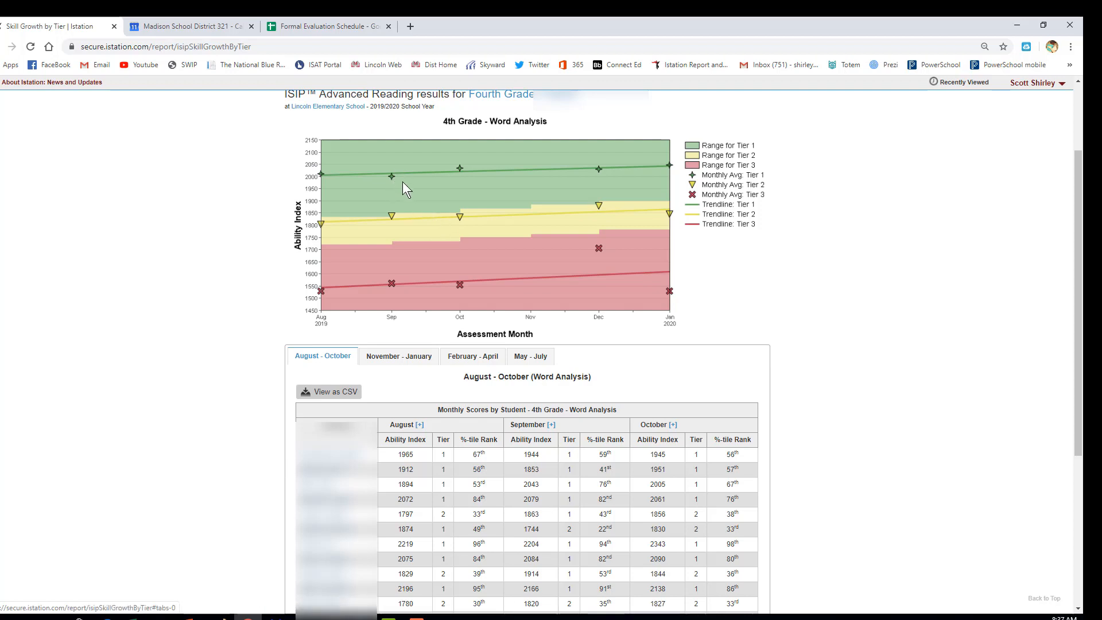
mouse_move(609, 168)
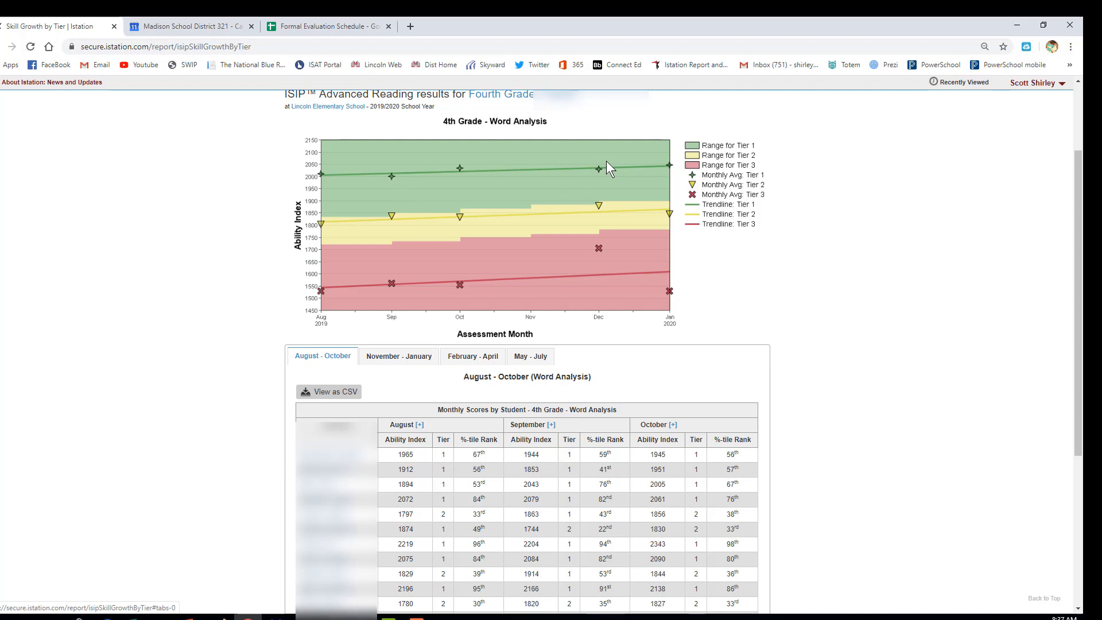
mouse_move(502, 222)
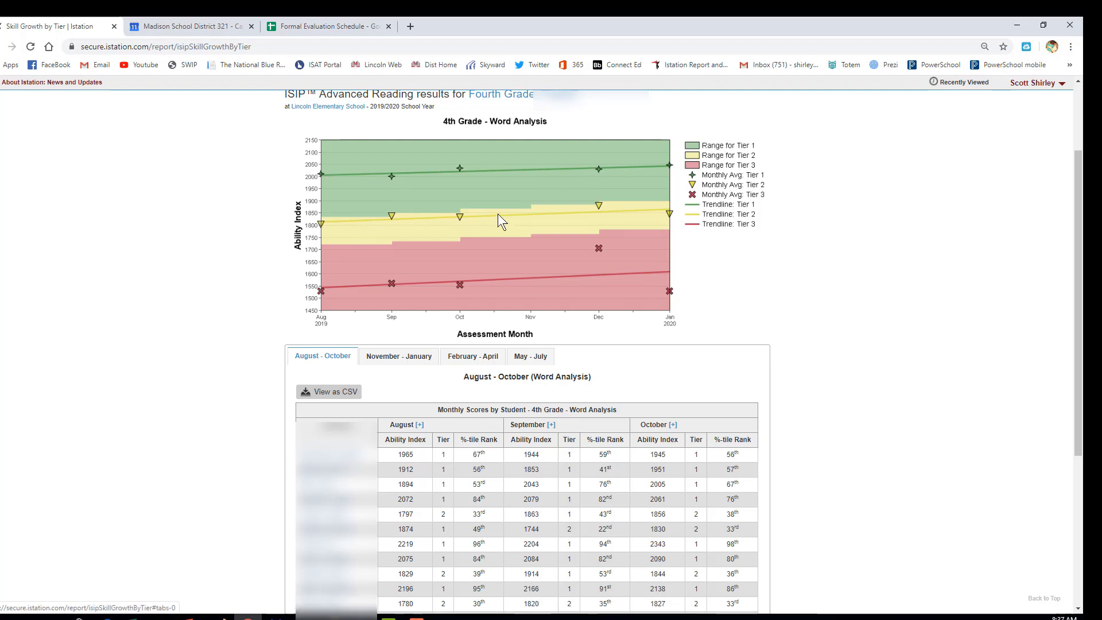
mouse_move(668, 202)
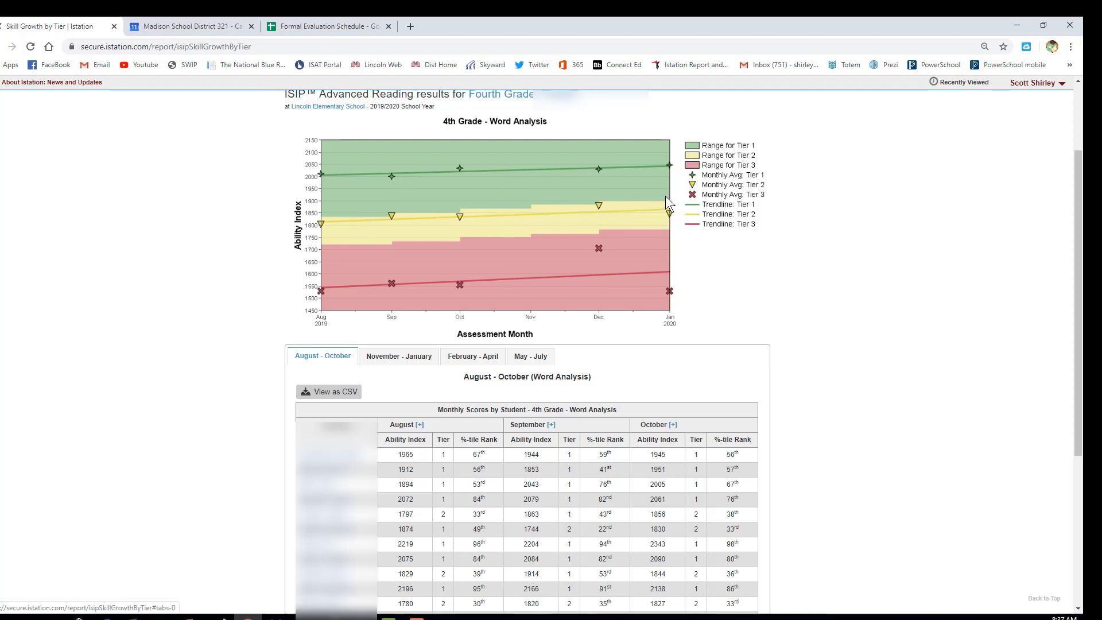
mouse_move(349, 293)
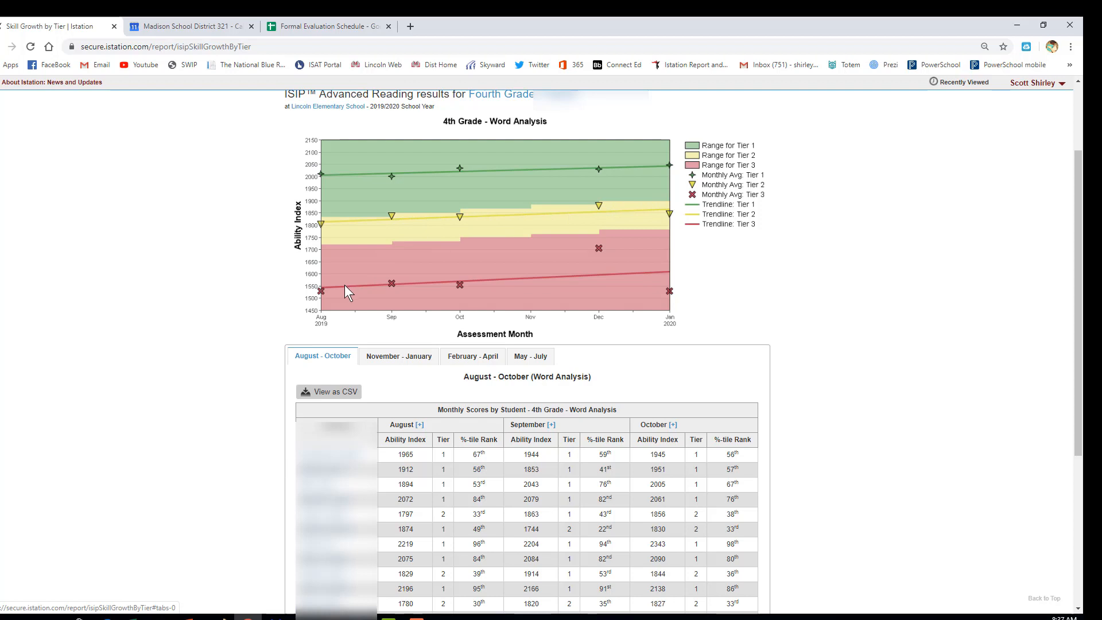
mouse_move(666, 244)
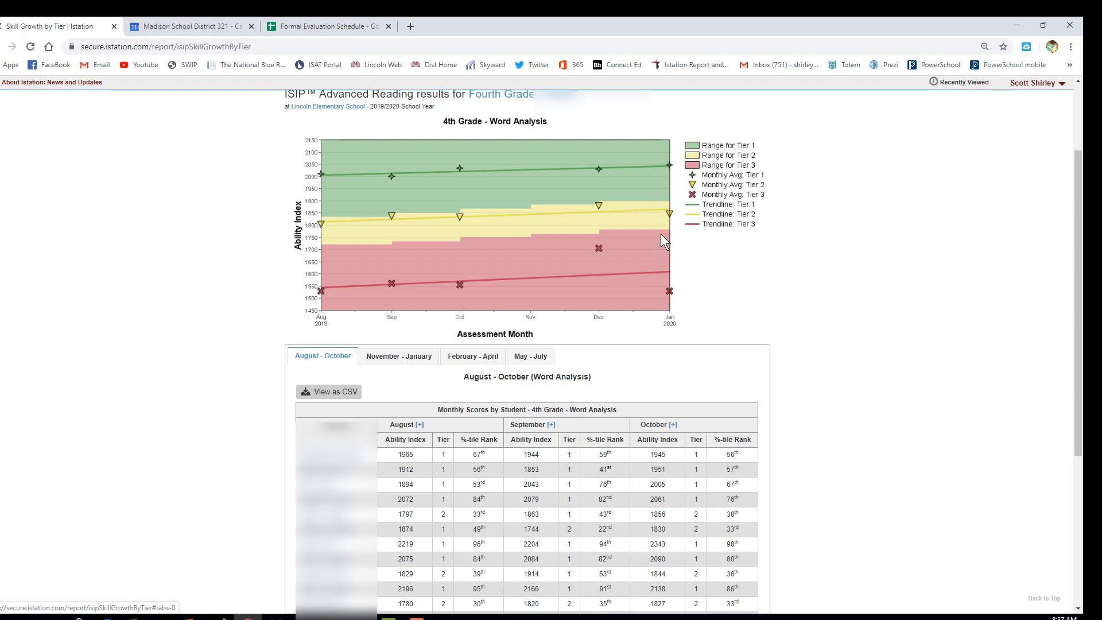
mouse_move(592, 421)
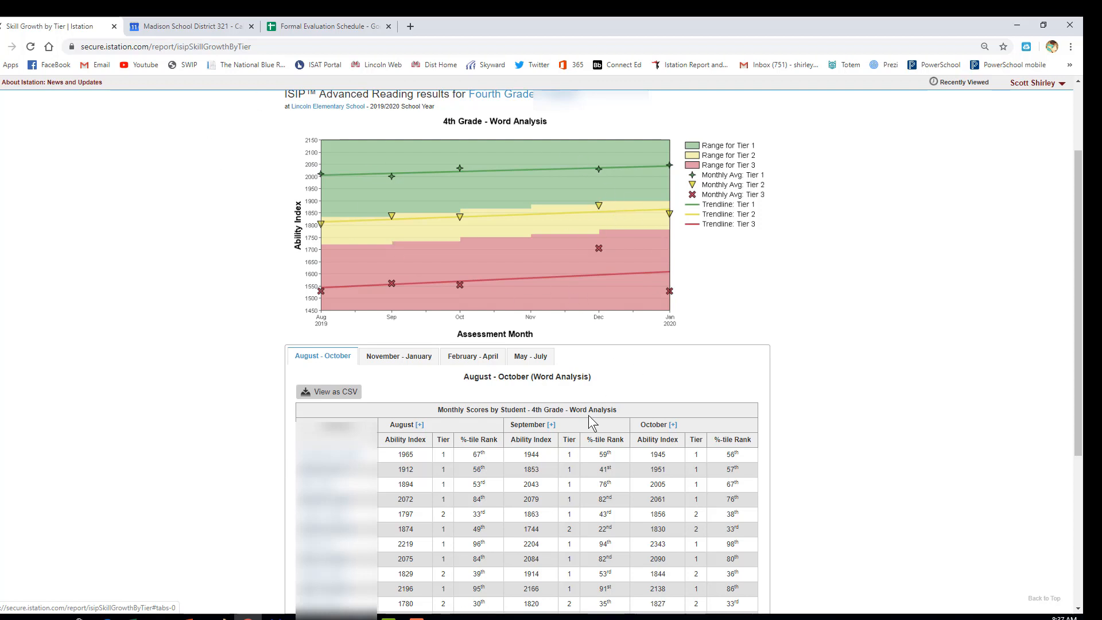
mouse_move(492, 465)
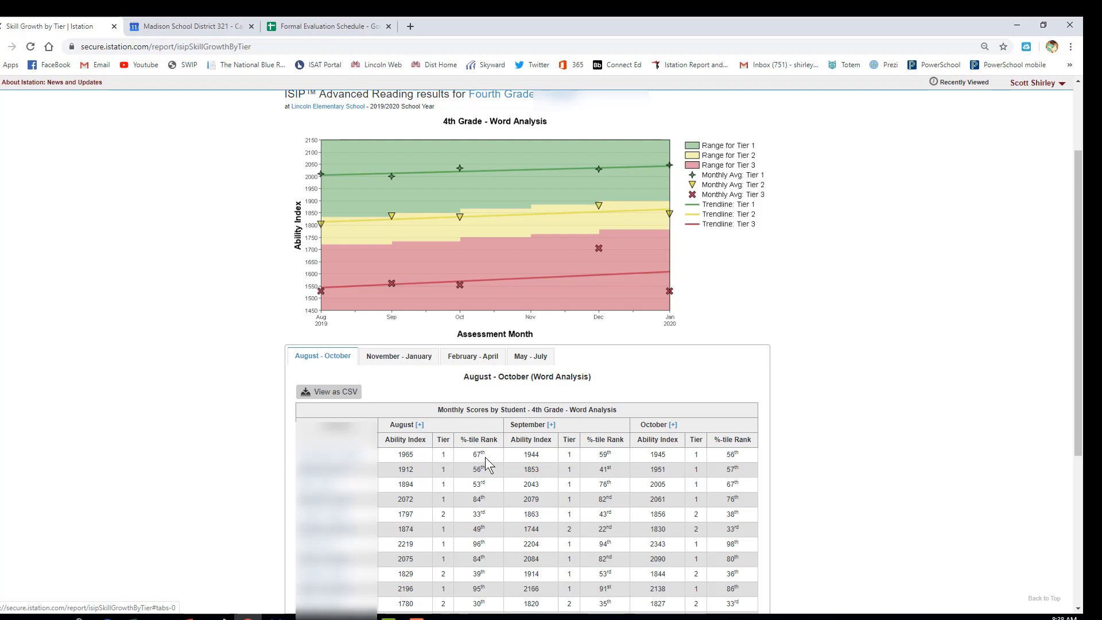
mouse_move(363, 327)
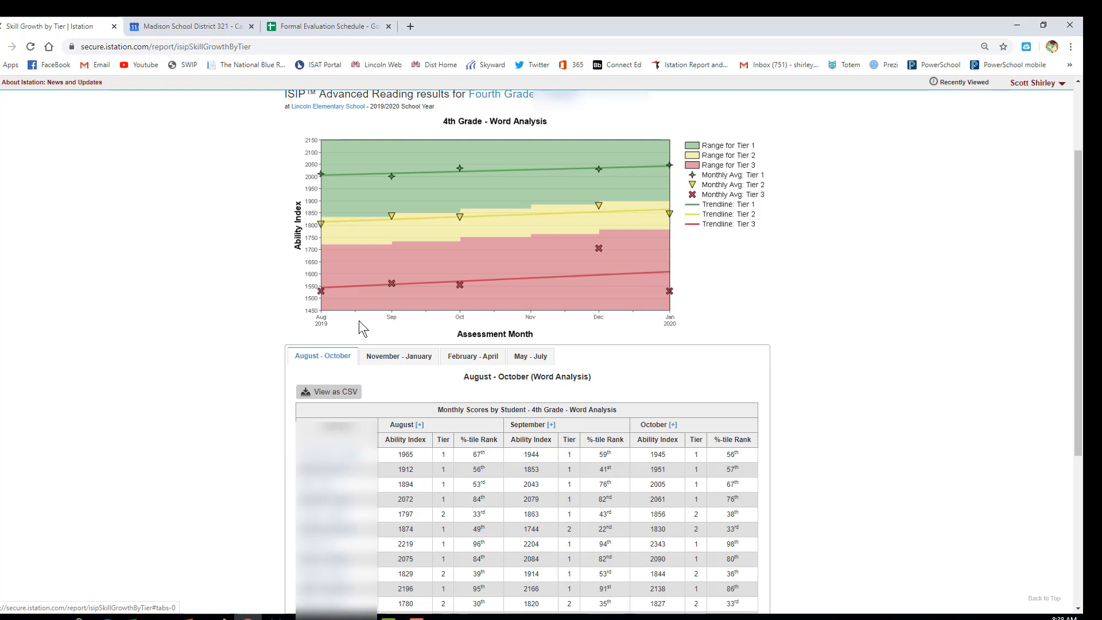
mouse_move(497, 471)
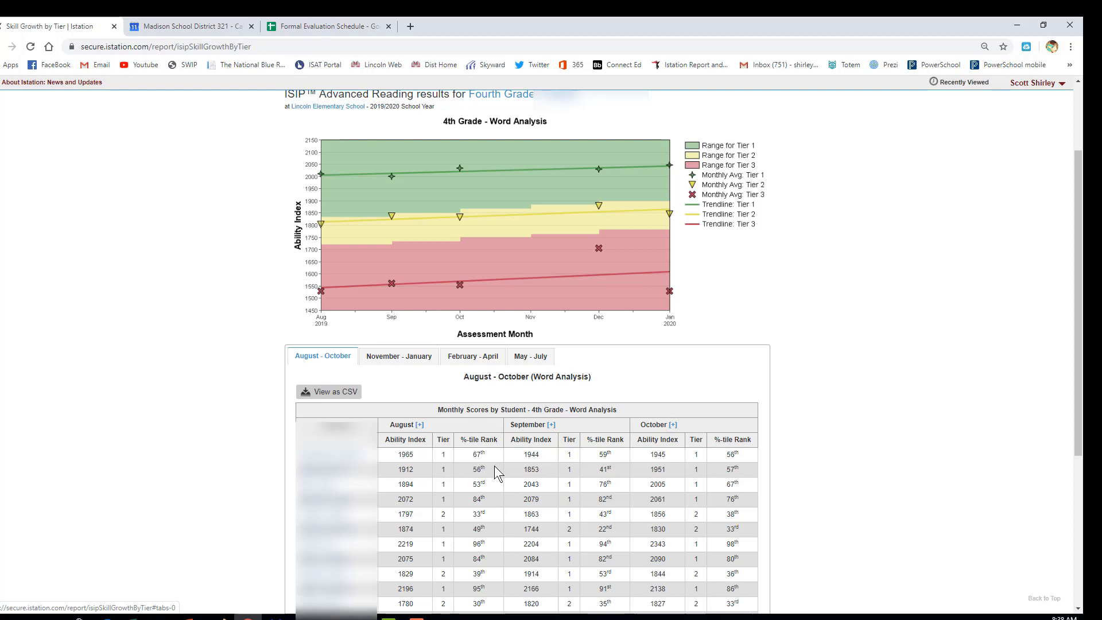
mouse_move(484, 470)
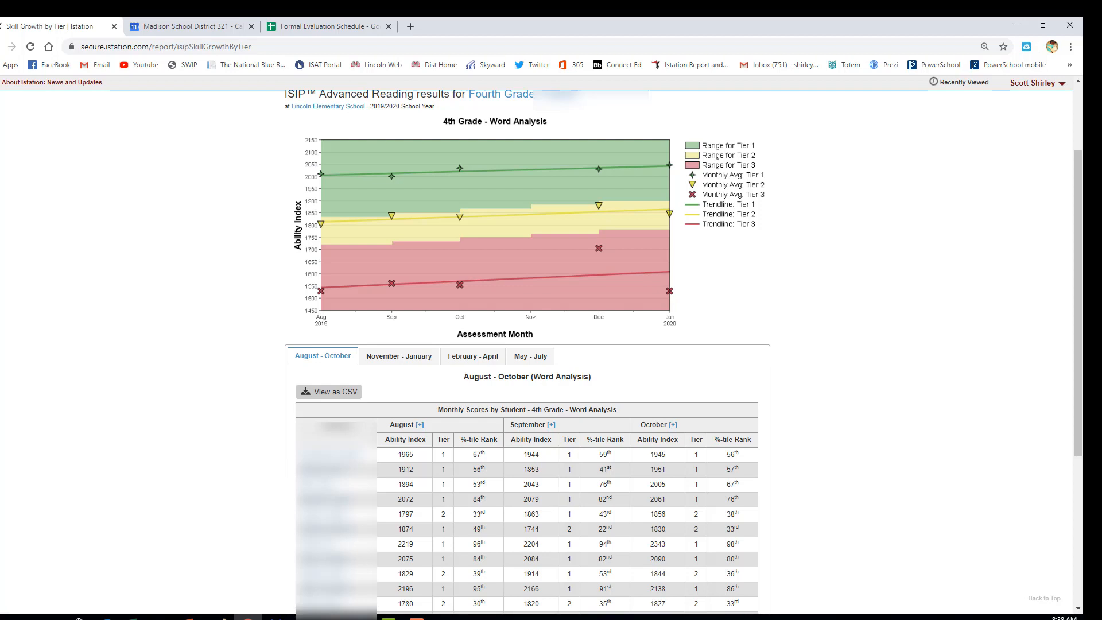
mouse_move(546, 528)
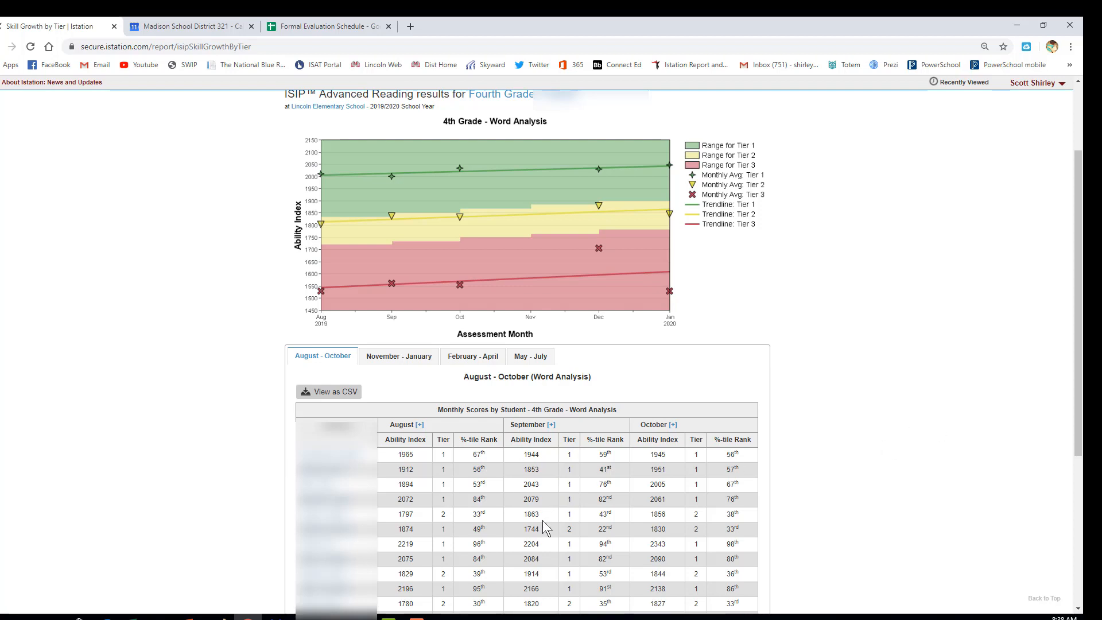